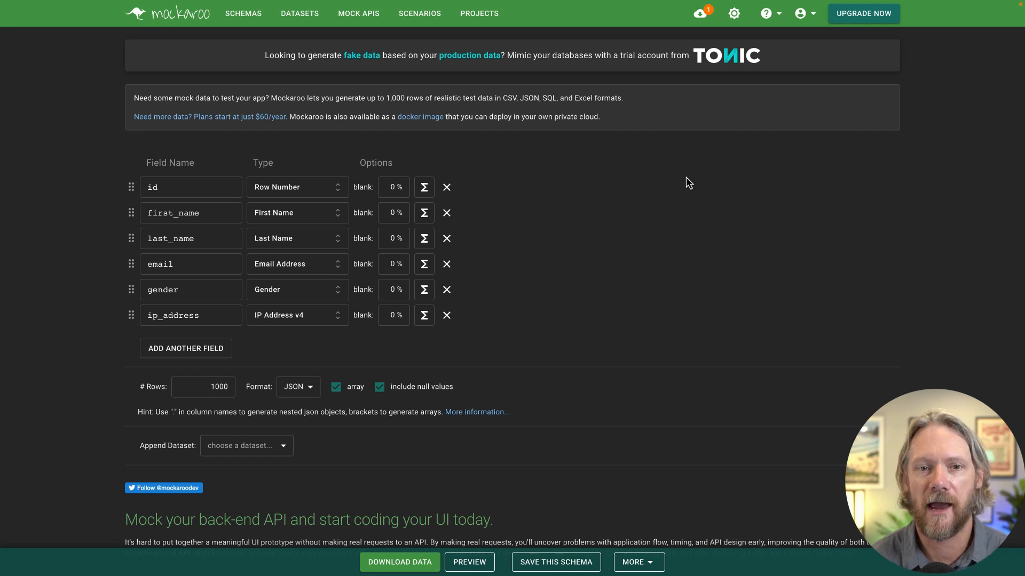
mouse_move(360, 117)
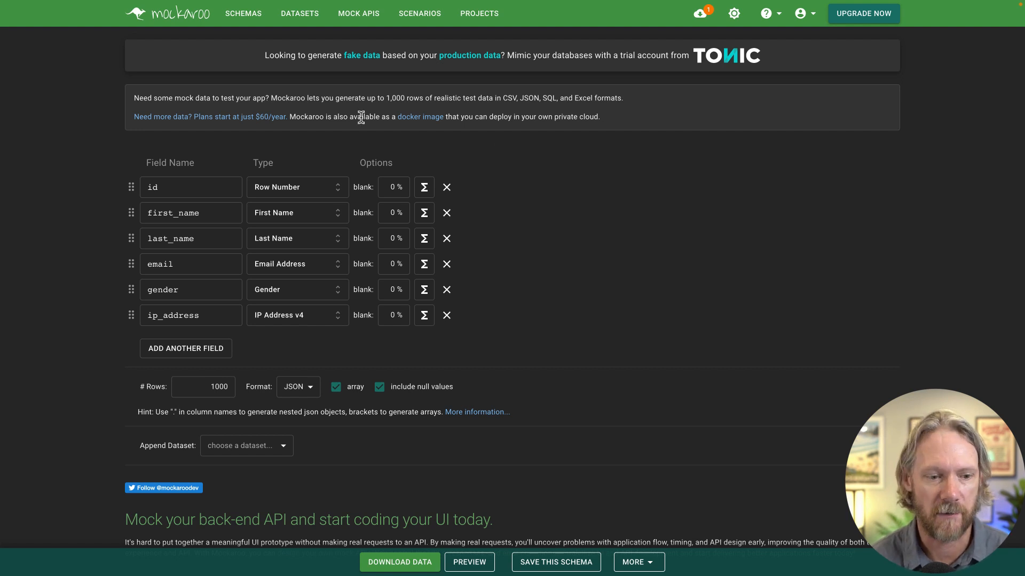
- Go to the My Schemas page from the top navigation
click(242, 13)
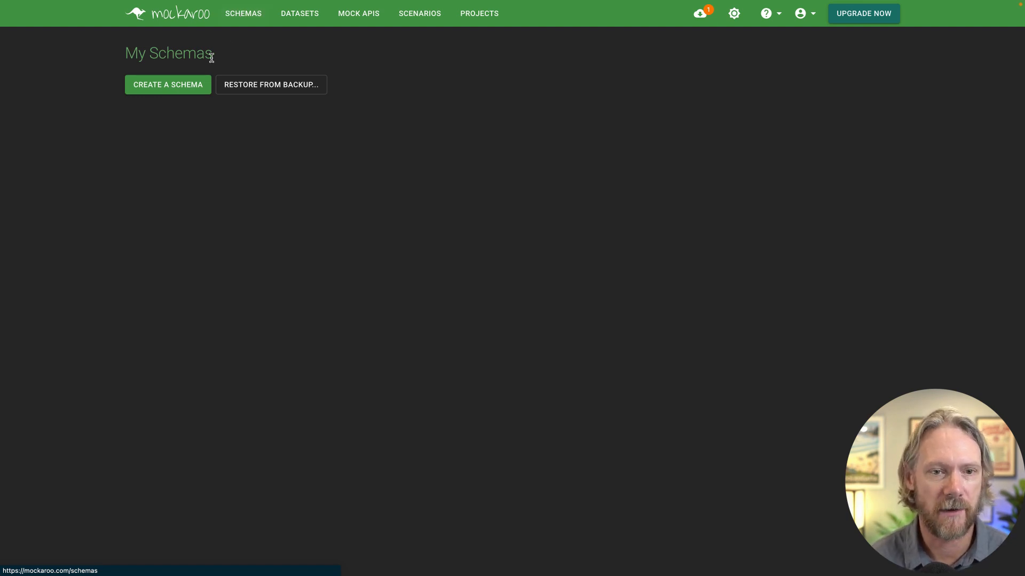
- Create a new schema and rename its first field from id to make, then browse types for Car Make
click(167, 84)
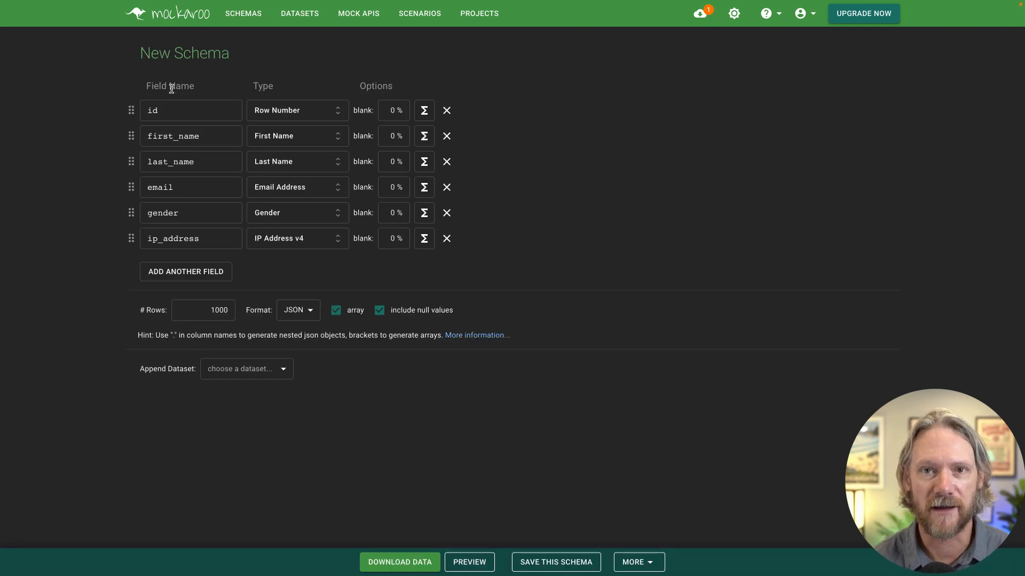
click(190, 110)
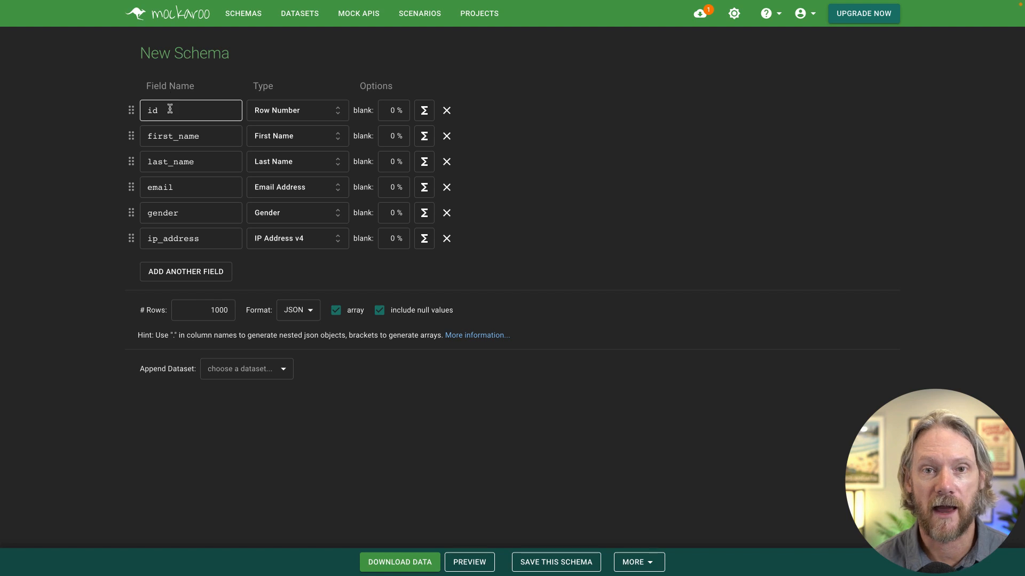
double_click(152, 110)
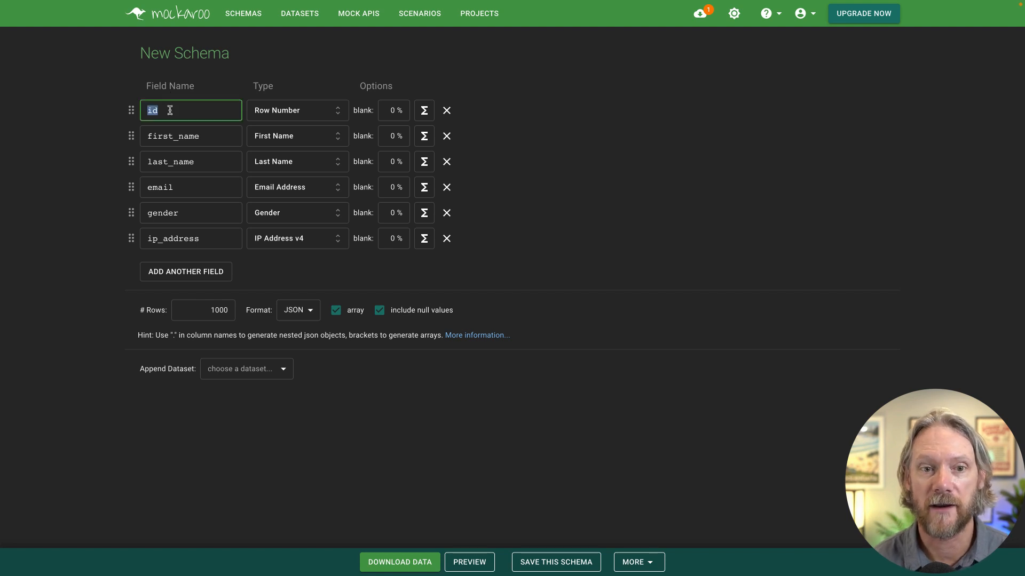
text(make)
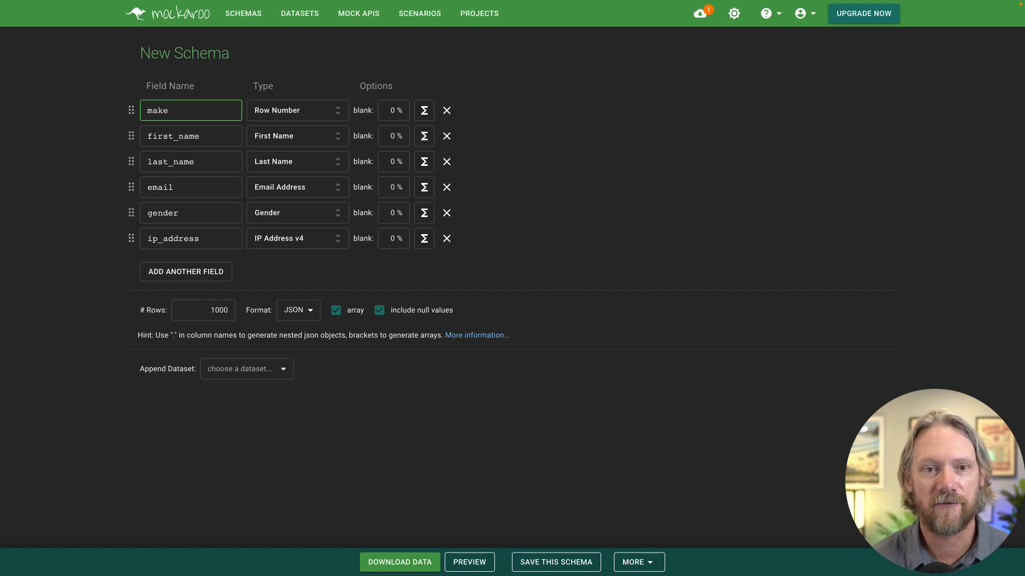
click(294, 110)
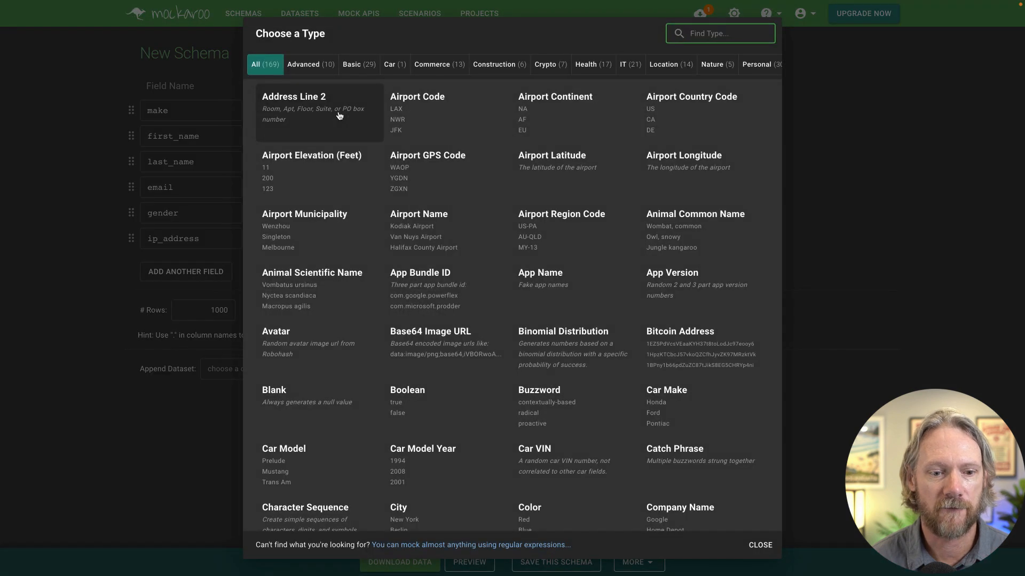
scroll(down, 3)
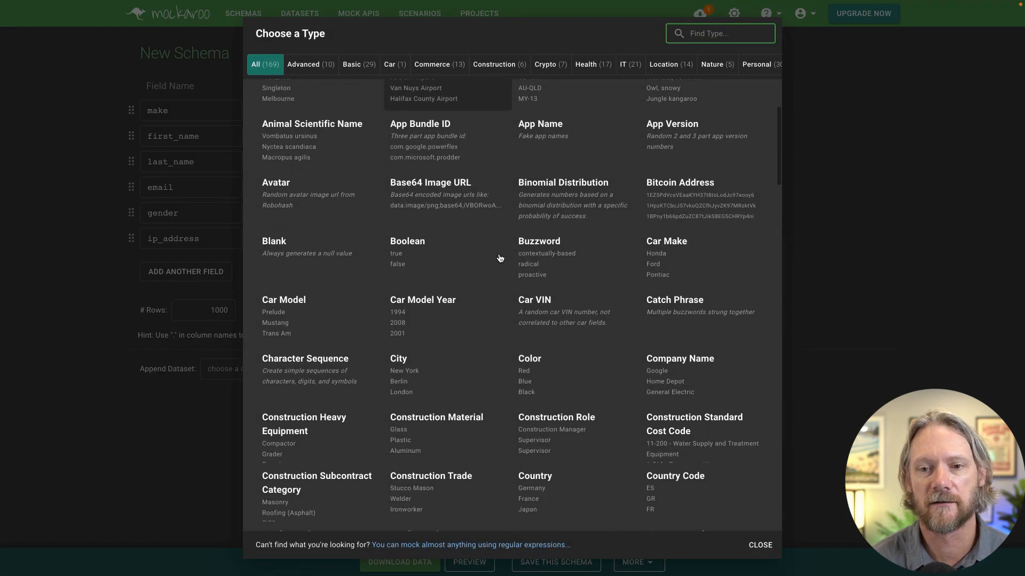
scroll(down, 3)
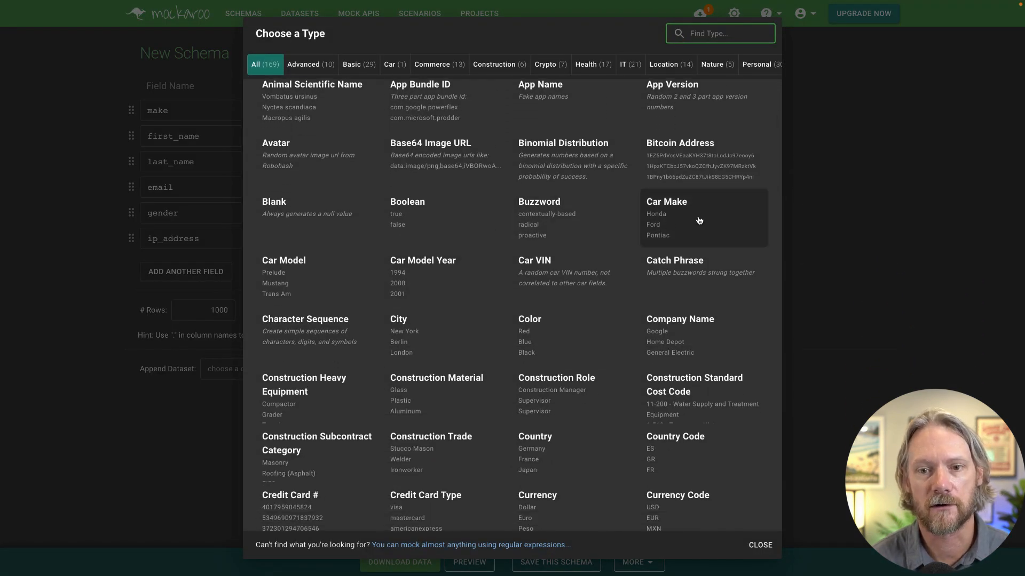
mouse_move(591, 277)
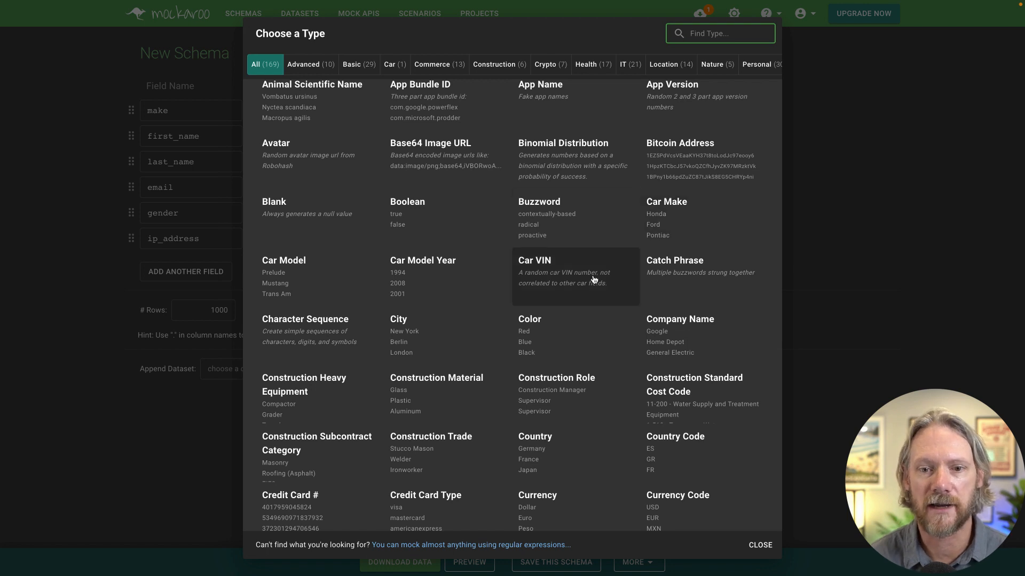
mouse_move(469, 281)
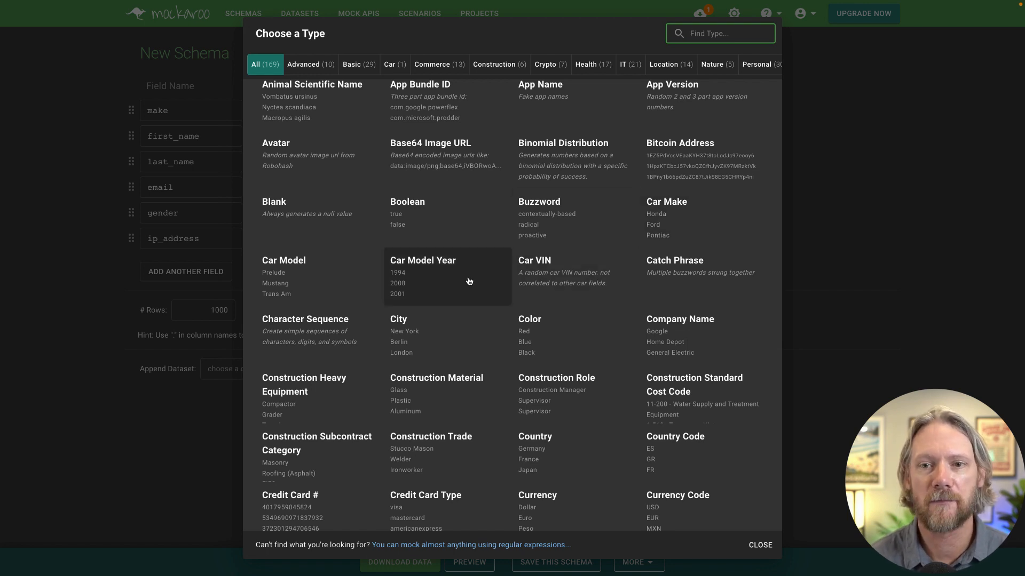
mouse_move(554, 231)
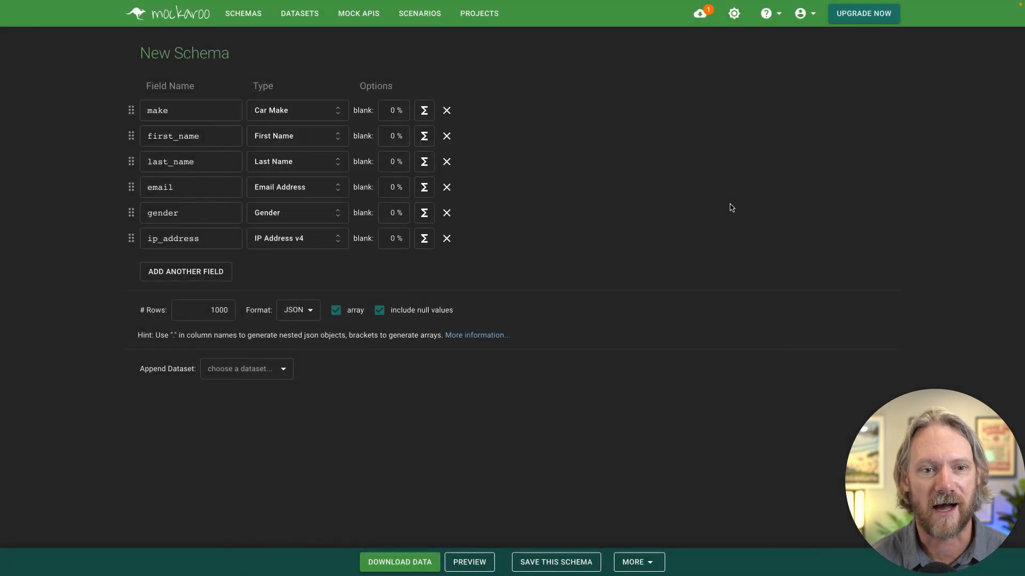
- Rename further fields (country etc.), add a start_date Datetime field and edit its date range
double_click(190, 136)
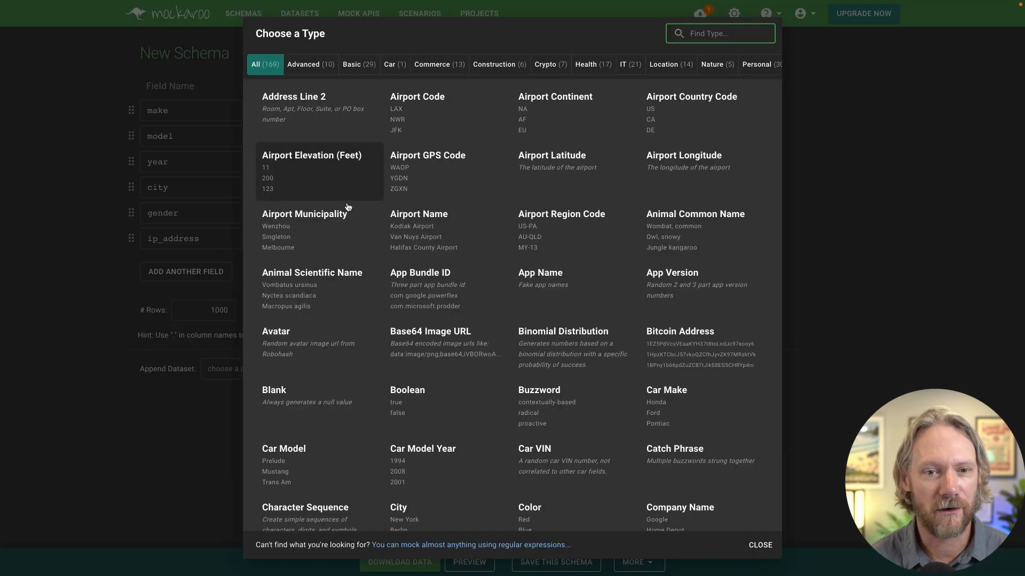
text(country)
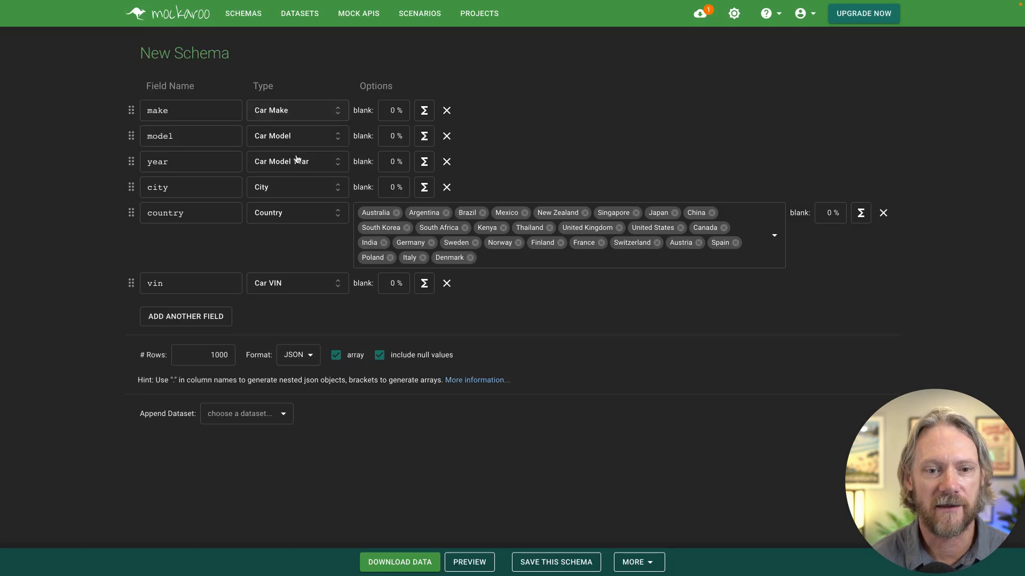
click(186, 316)
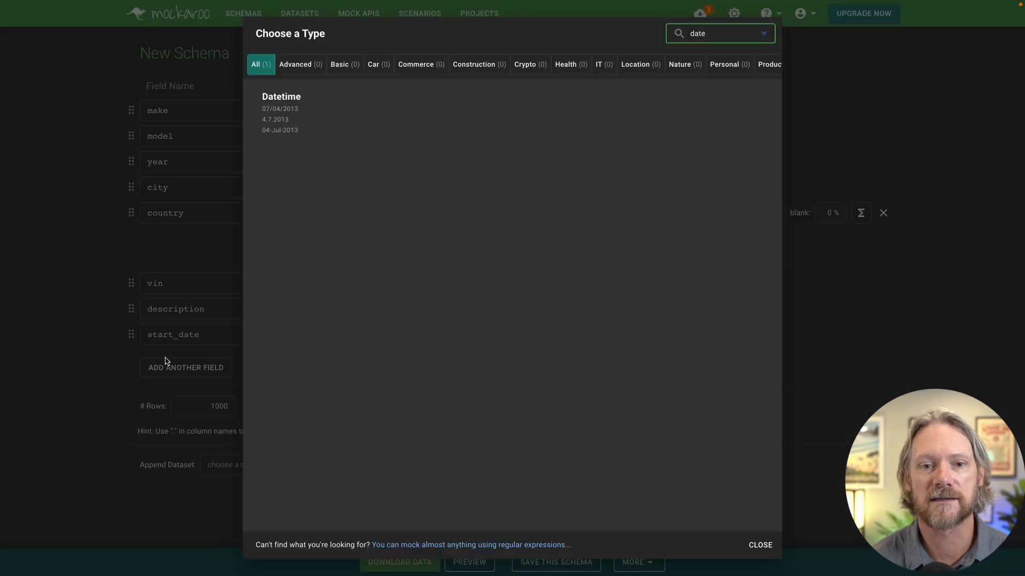
click(281, 98)
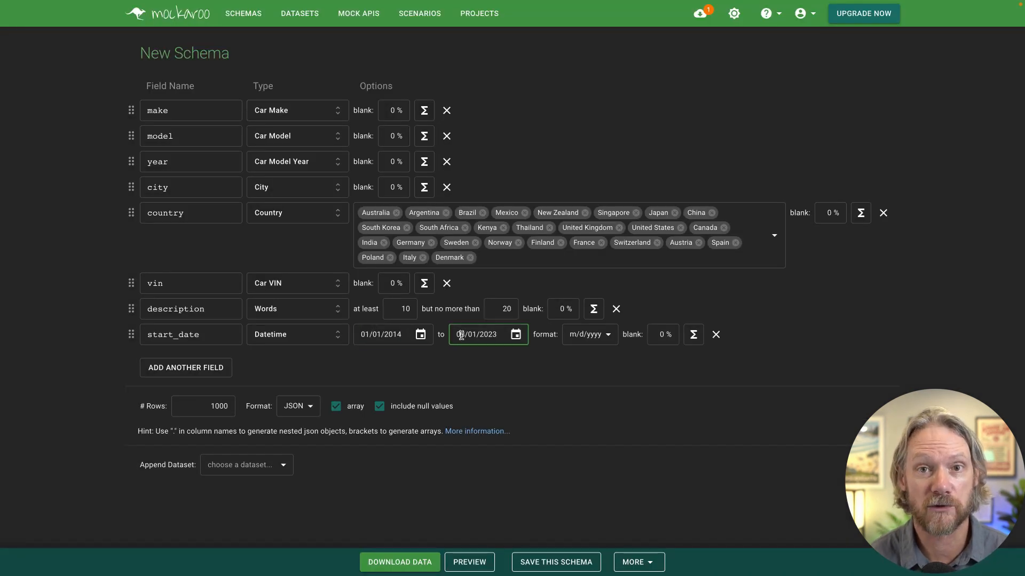
click(186, 367)
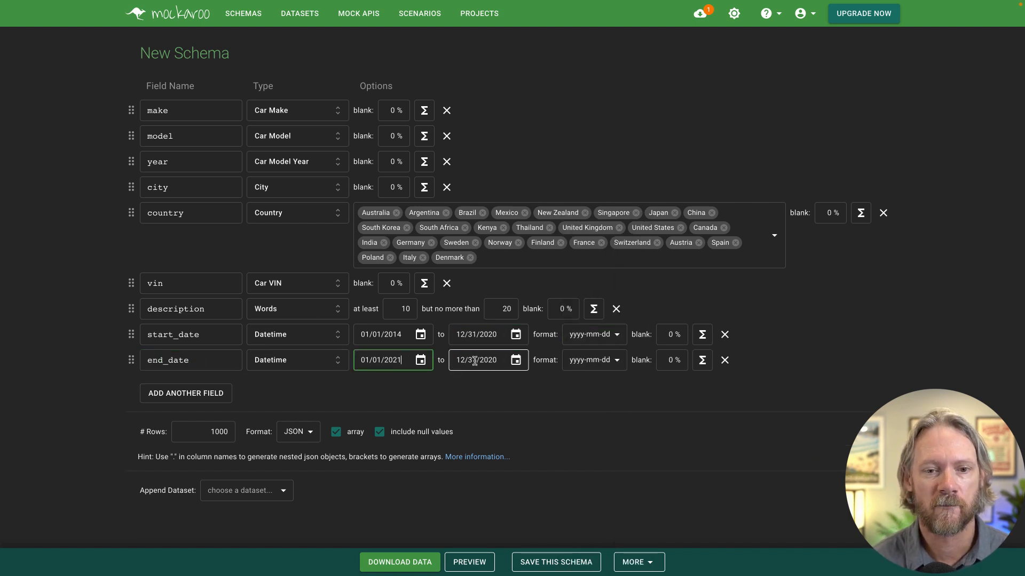
- Save the schema under the name Vehicles
click(555, 562)
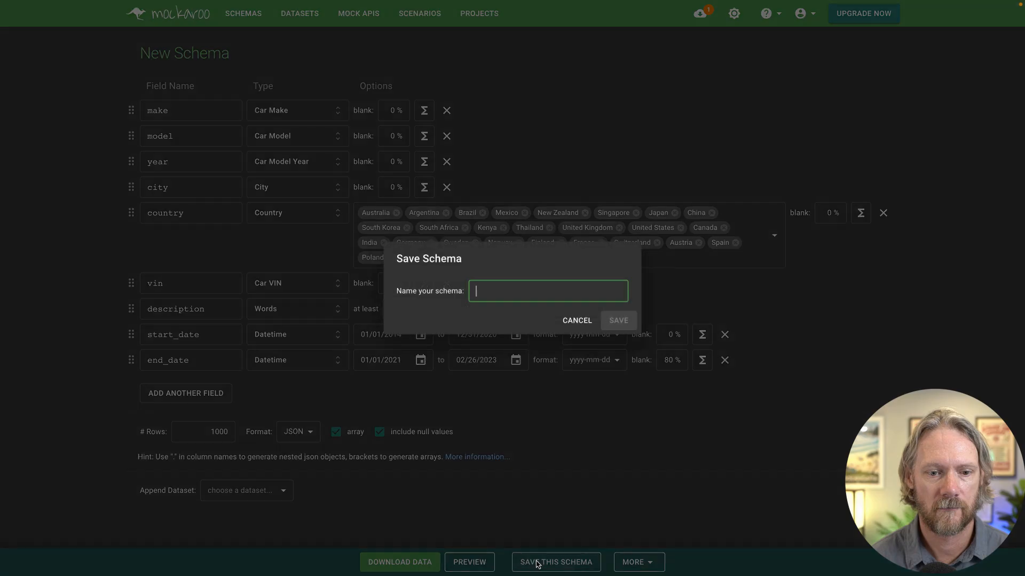
click(618, 320)
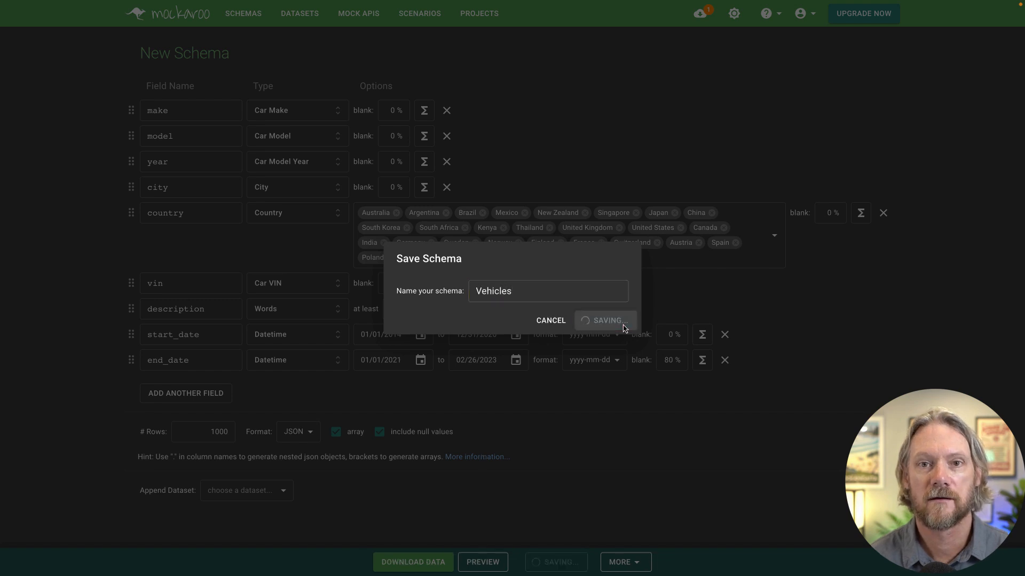
click(604, 320)
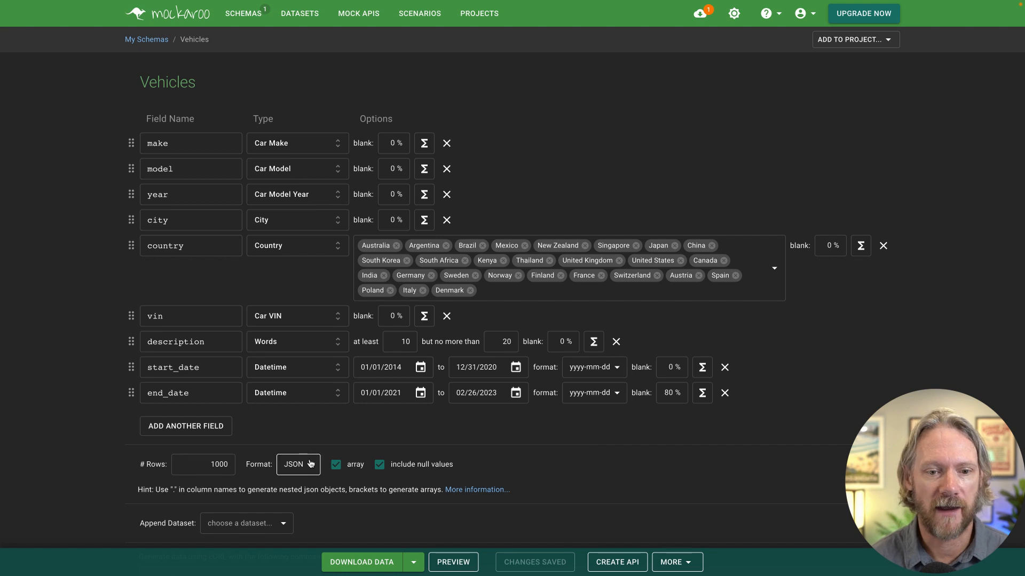
- Set the output to Excel format with 10 rows and download Vehicles.xlsx
click(298, 464)
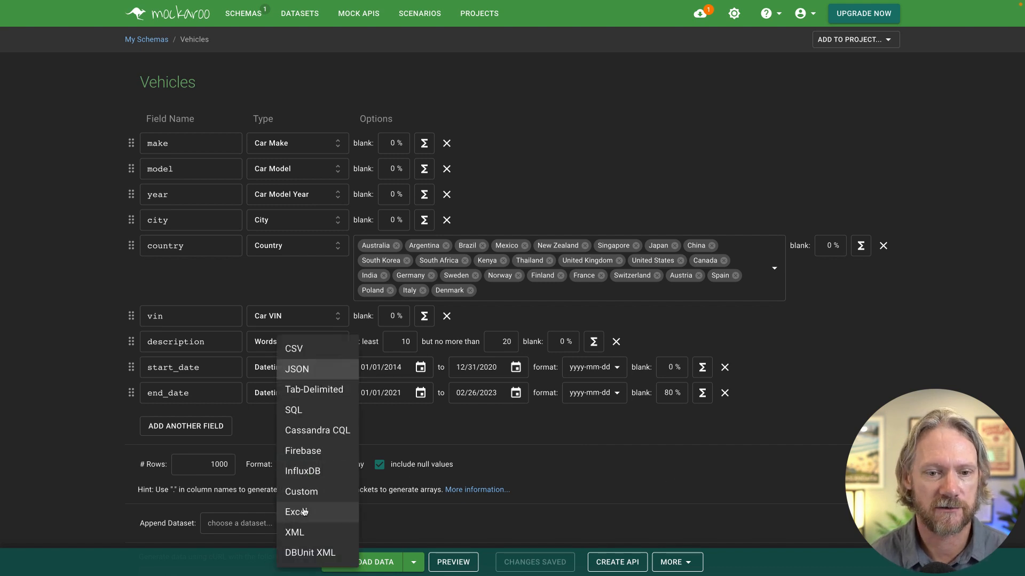
click(296, 511)
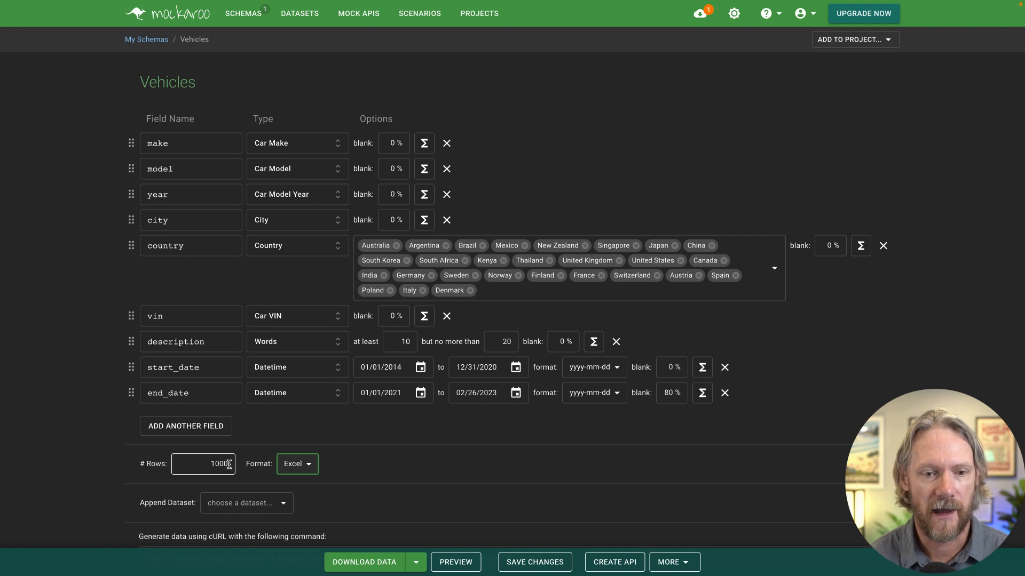
text(10)
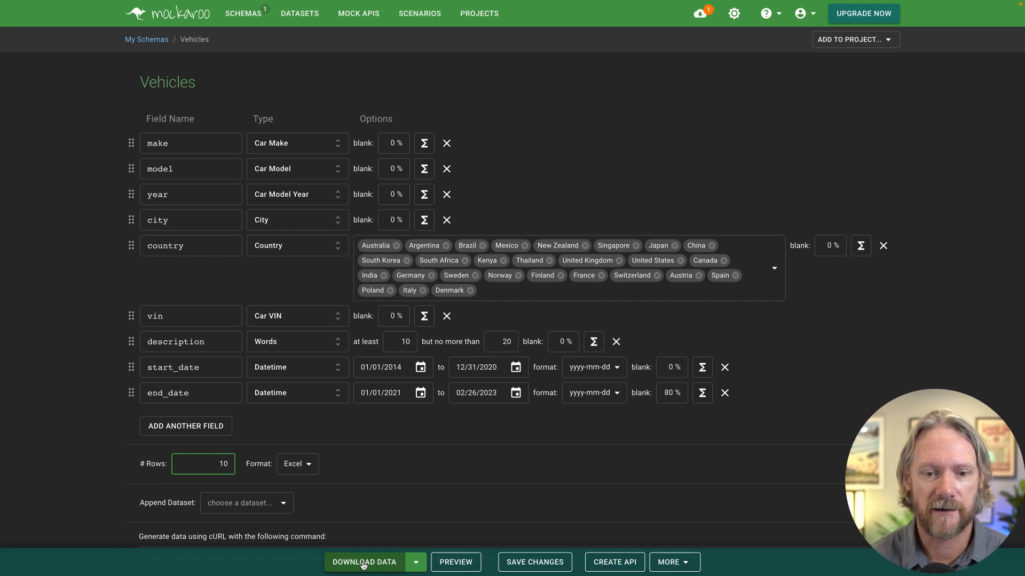
click(362, 563)
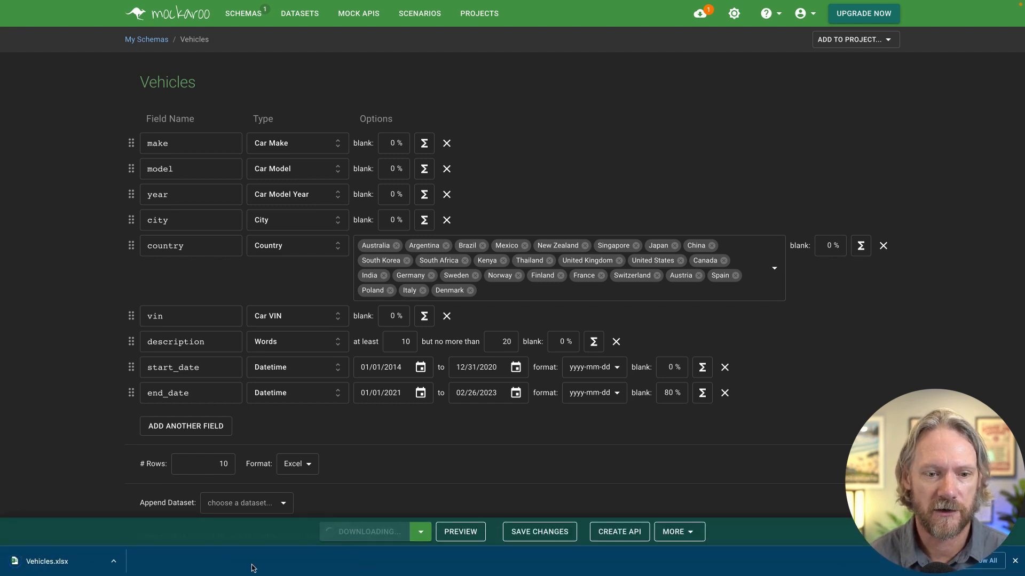
click(46, 561)
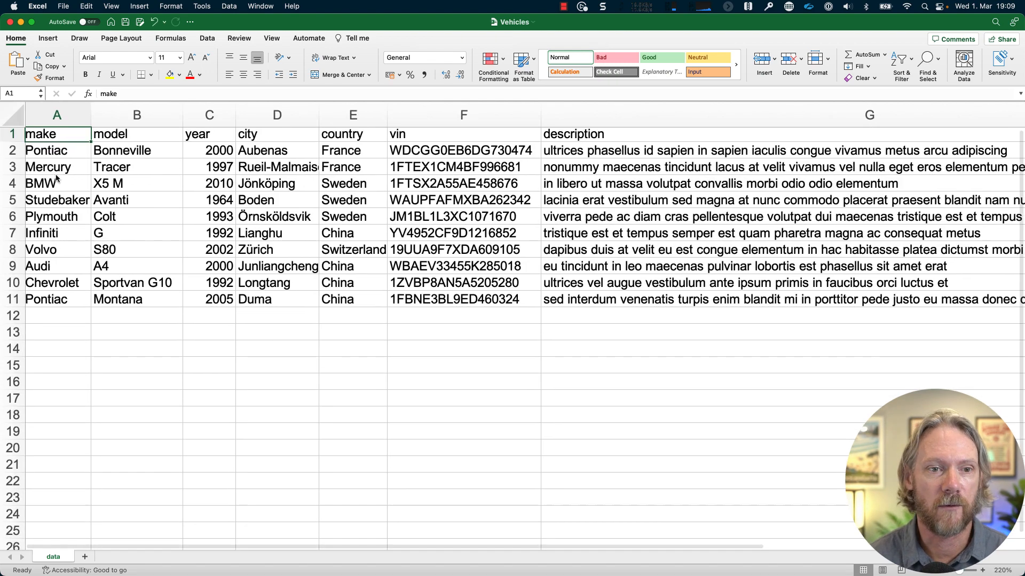
scroll(right, 3)
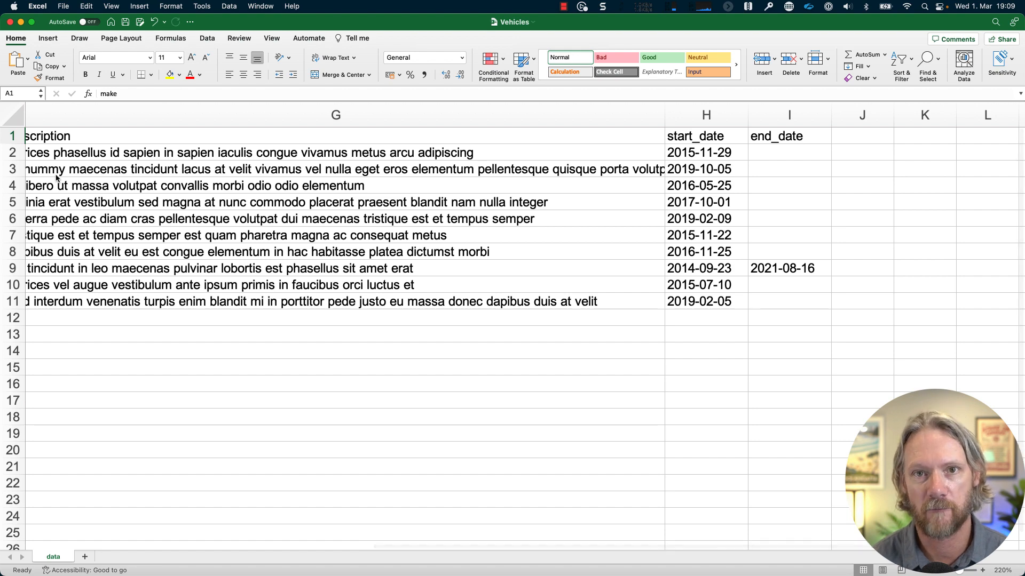
scroll(left, 3)
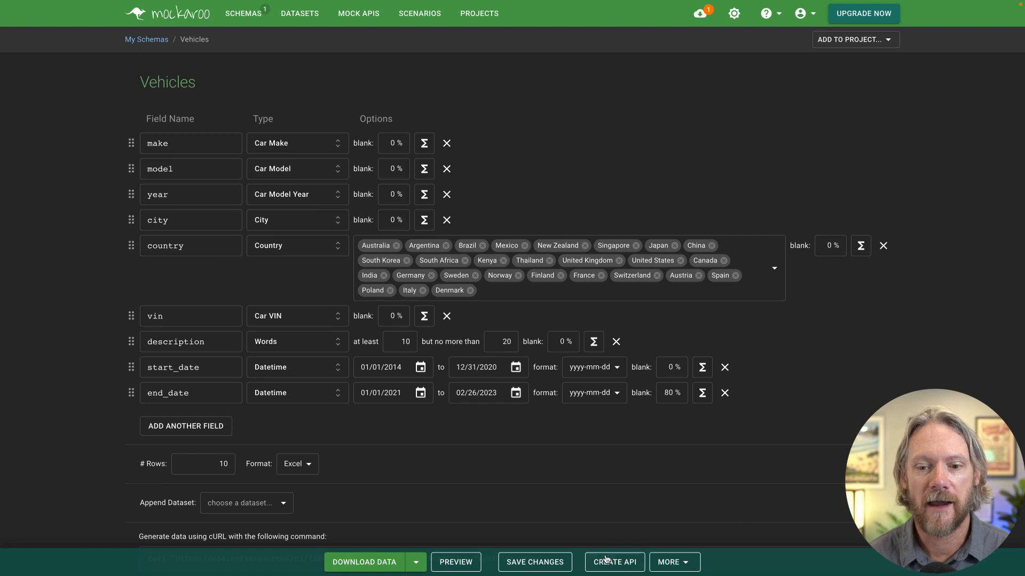
- Create a mock API from the Vehicles schema generating 100 rows at /vehicles.json
click(613, 562)
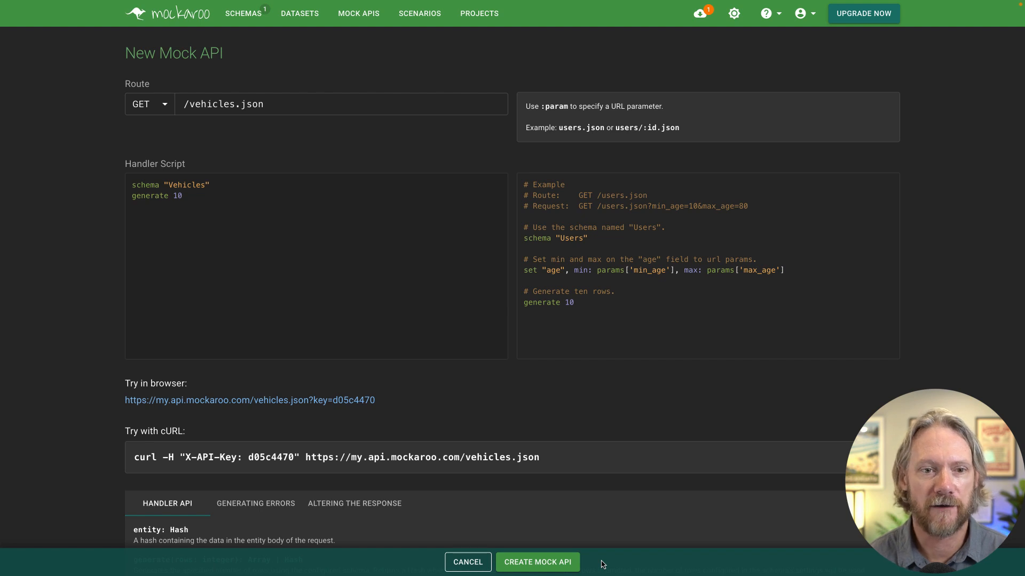
mouse_move(229, 247)
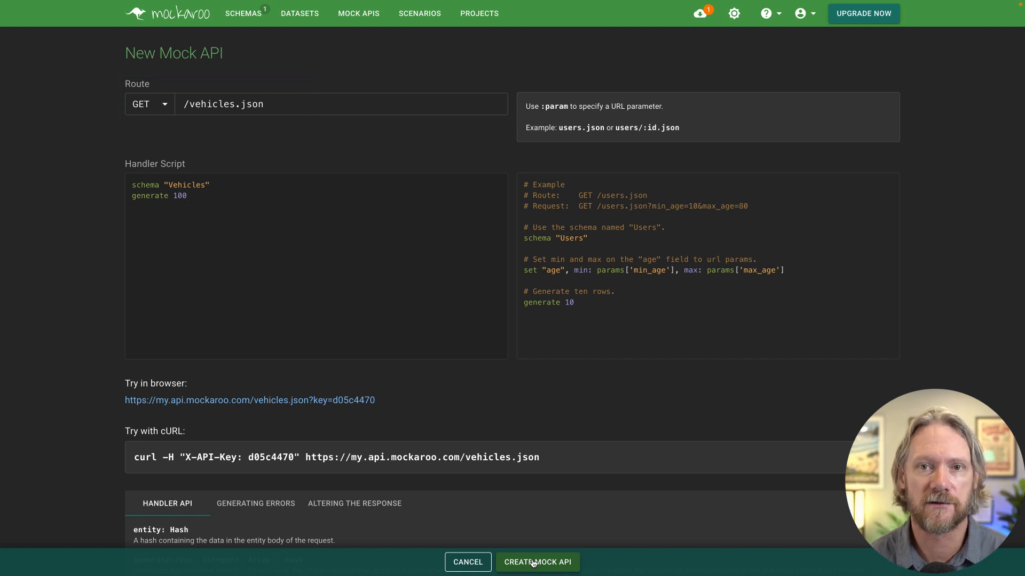
click(536, 563)
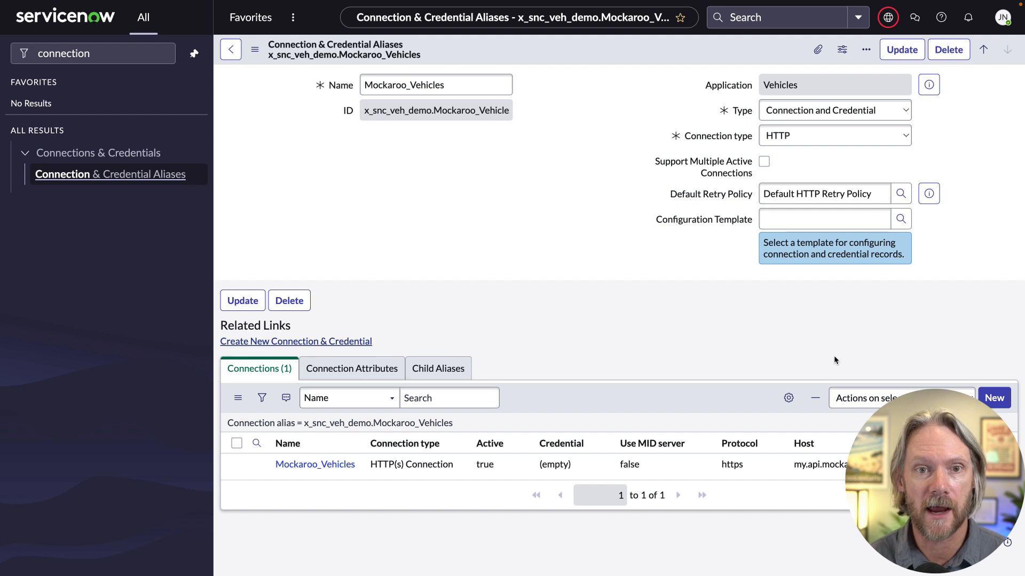
mouse_move(808, 360)
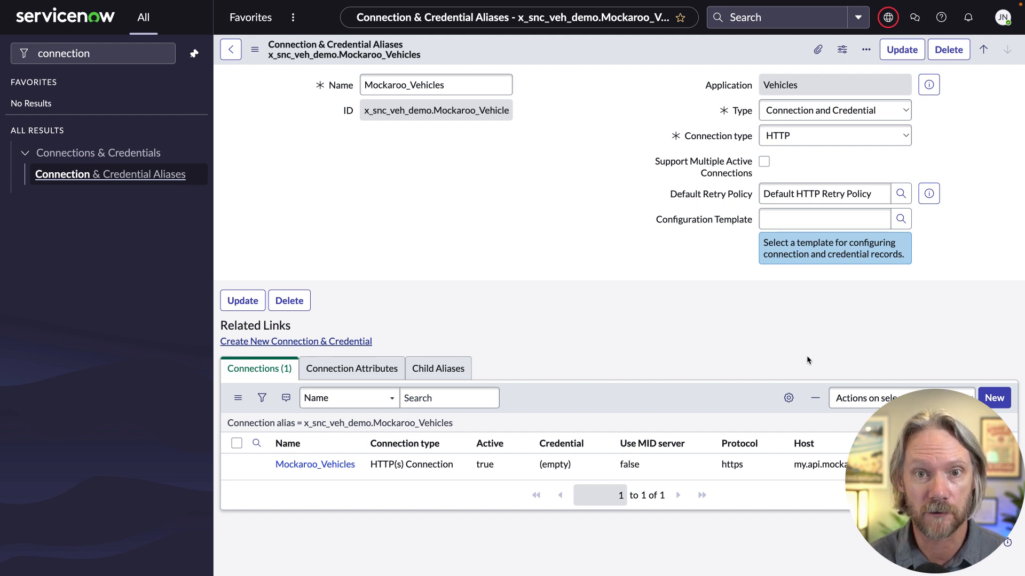
mouse_move(405, 443)
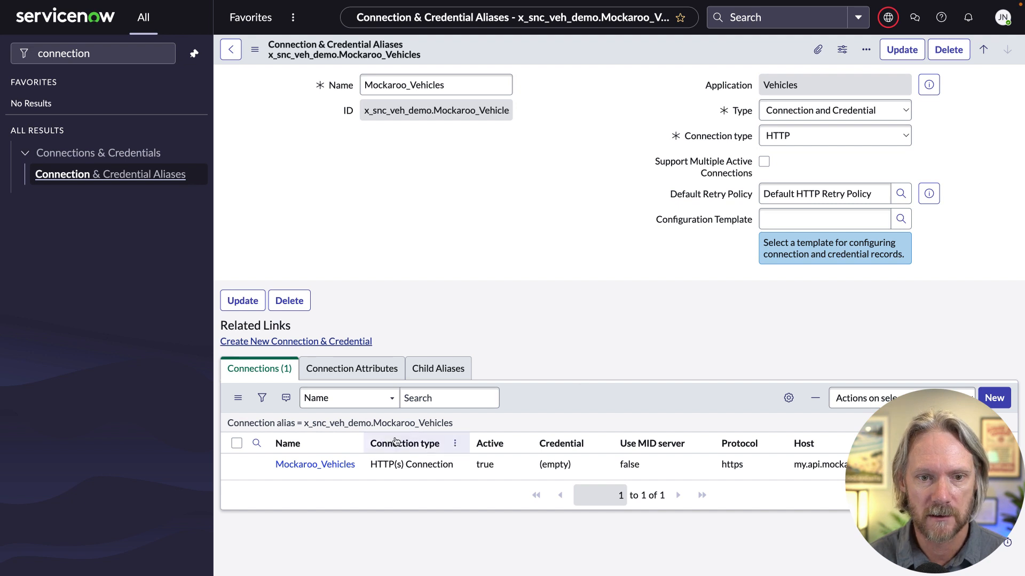
- Check the Mockaroo_Vehicles HTTP connection URL, then filter the navigator for 'data source'
click(314, 465)
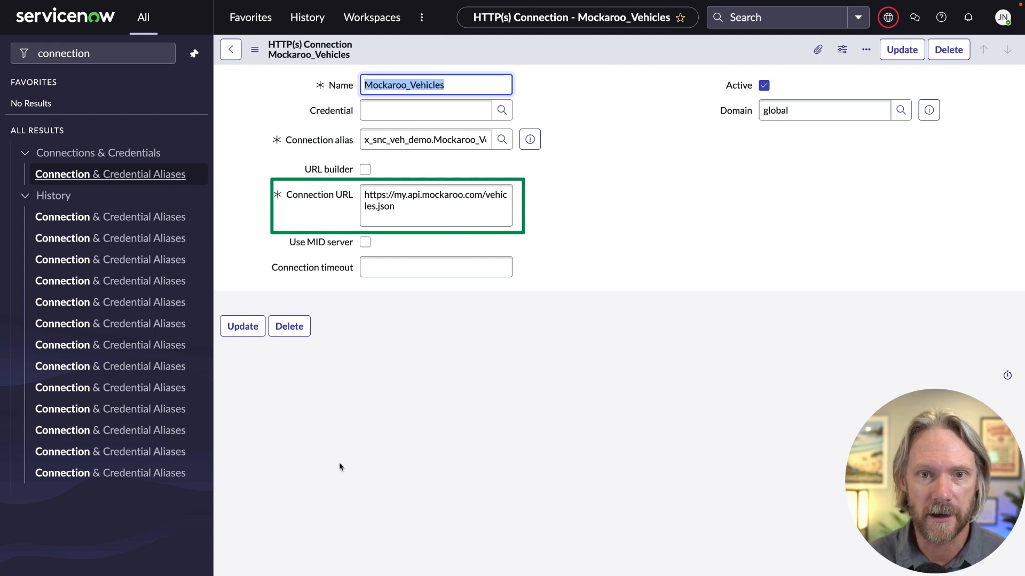
mouse_move(170, 115)
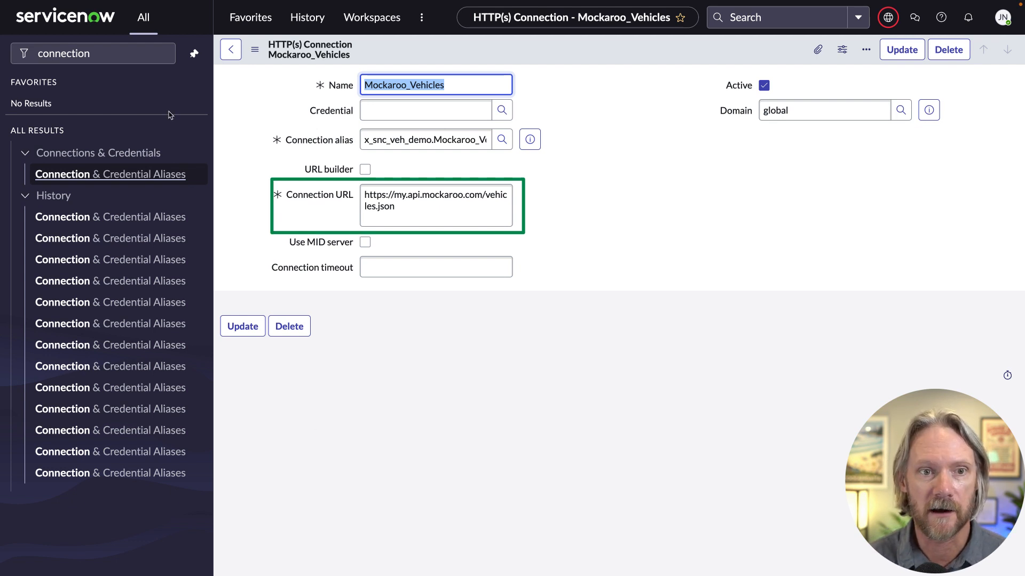
text(data source)
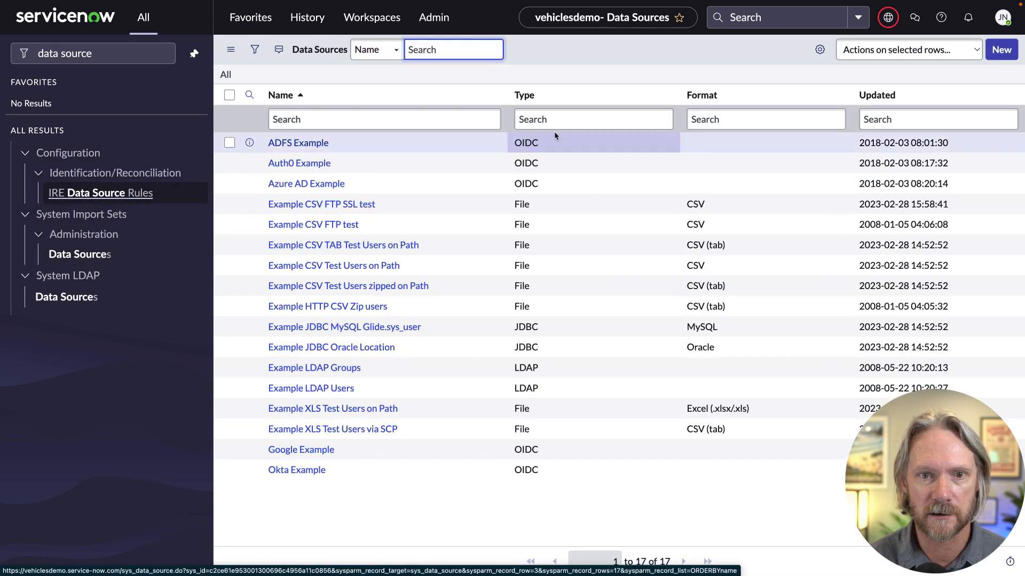
- Start a new data source named Mockaroo Vehicles with import set table Import Vehicles (x_snc_veh_demo_import_vehicles)
click(1001, 49)
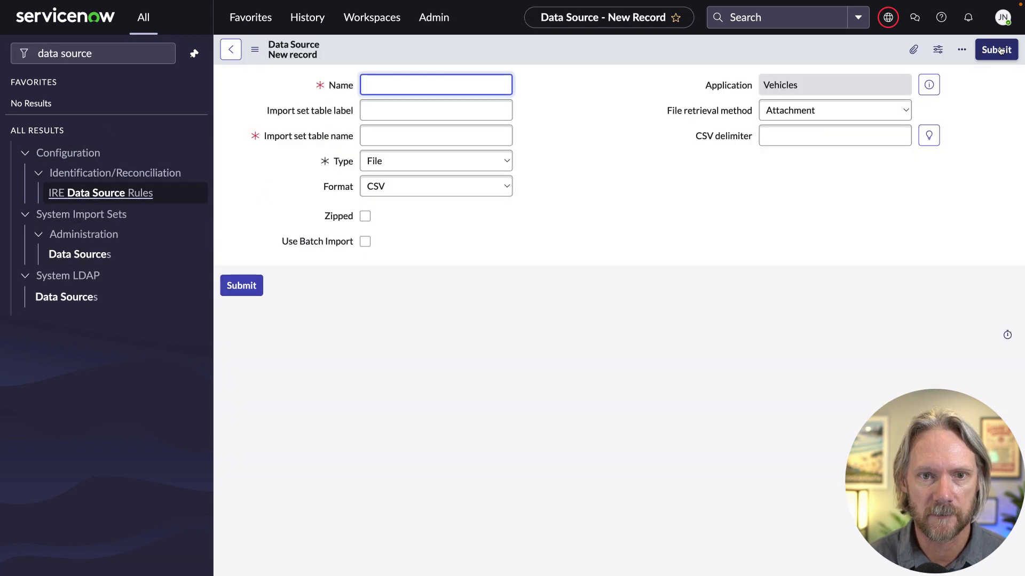
text(M)
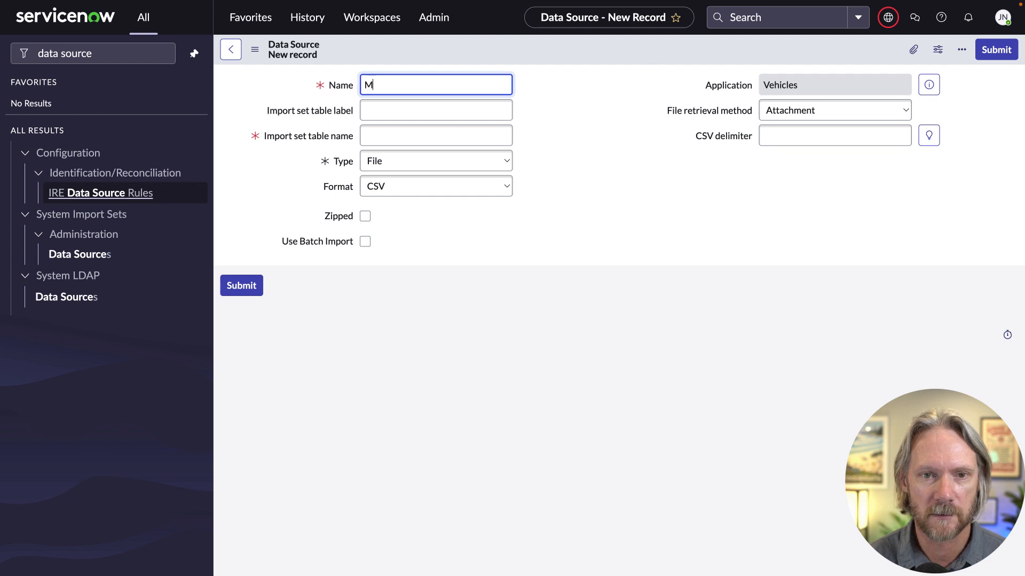
text(ockaroo Vehicles)
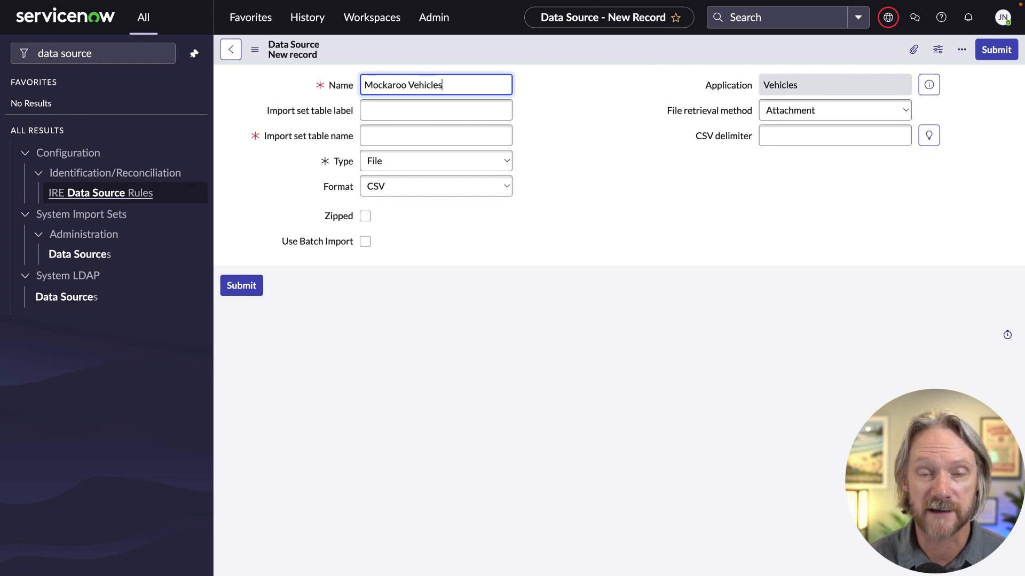
click(435, 110)
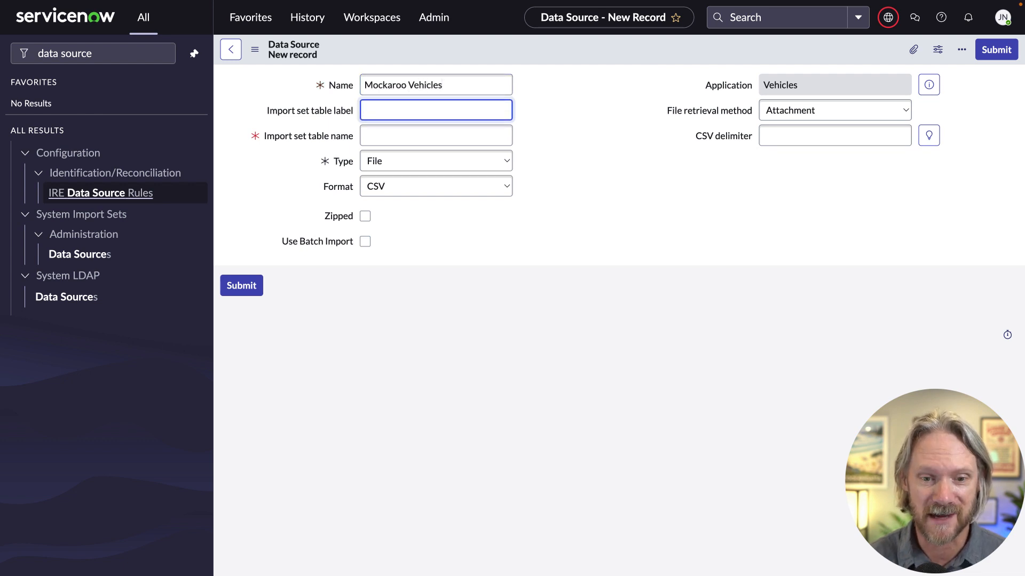
text(Import Vehicles)
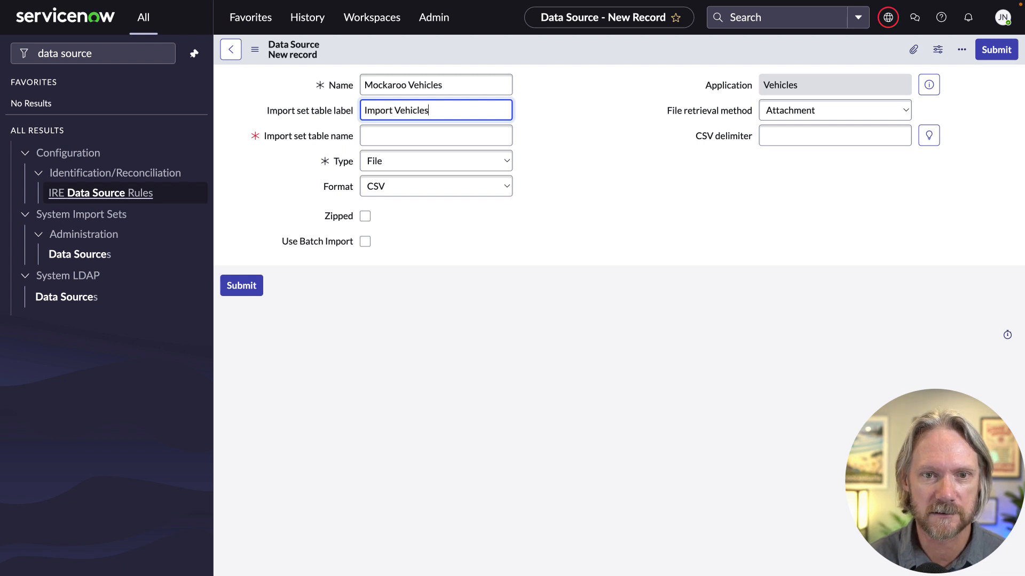
text(x_snc_veh_demo_import_vehicles)
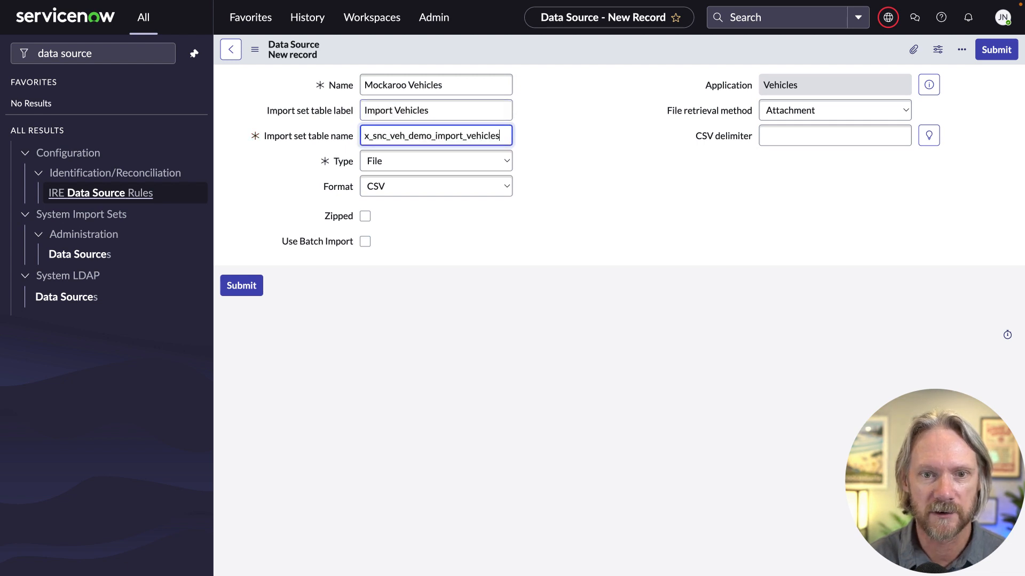
- Set Type to REST (IntegrationHub), Format to JSON, row path //, and begin a new Request action
click(435, 161)
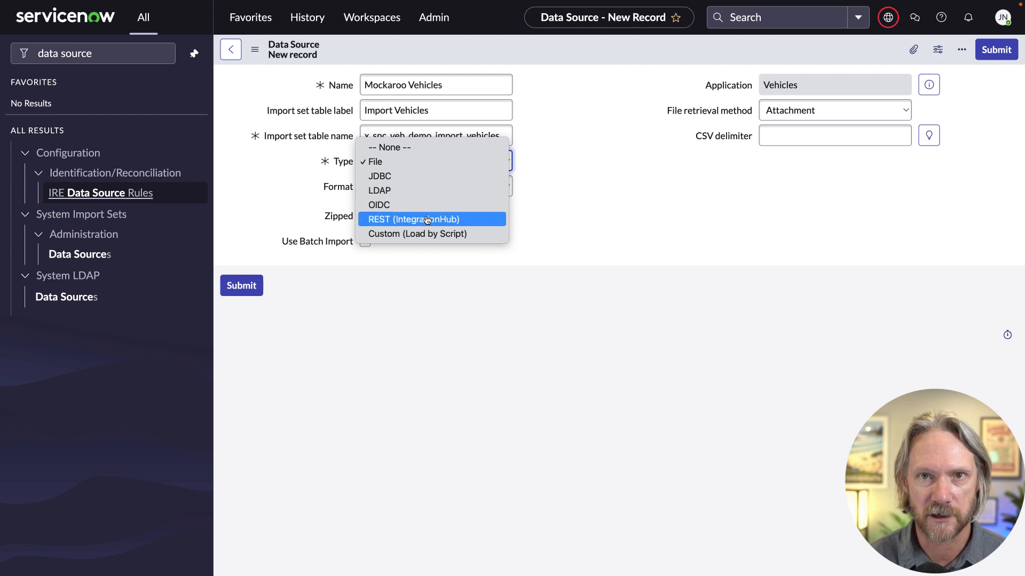
click(414, 219)
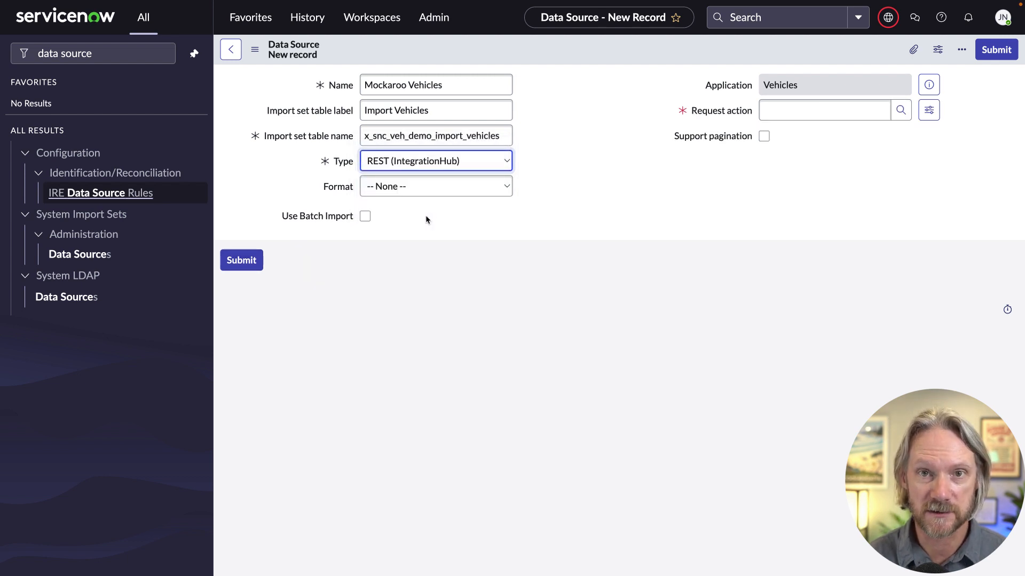
click(435, 186)
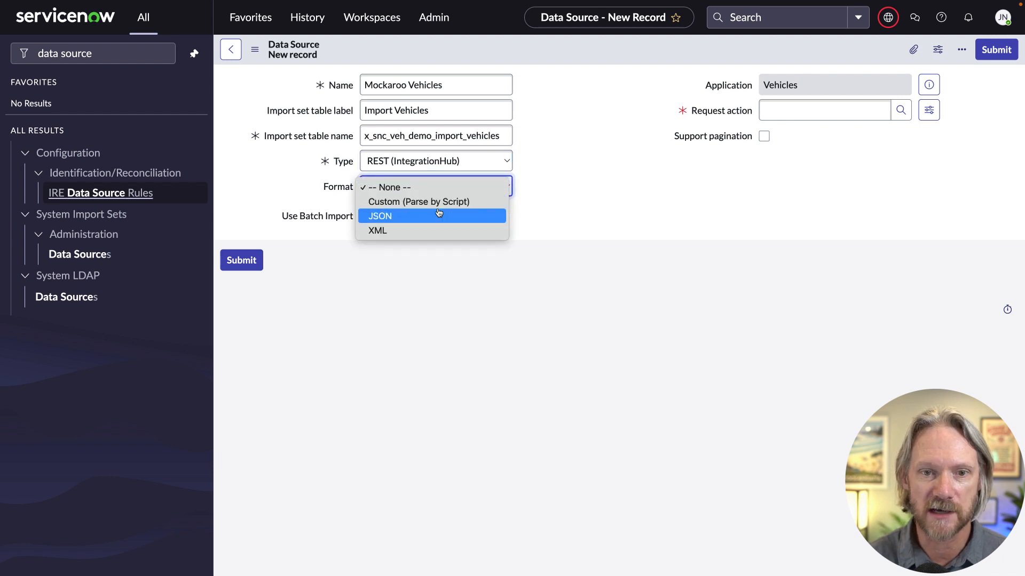
click(380, 216)
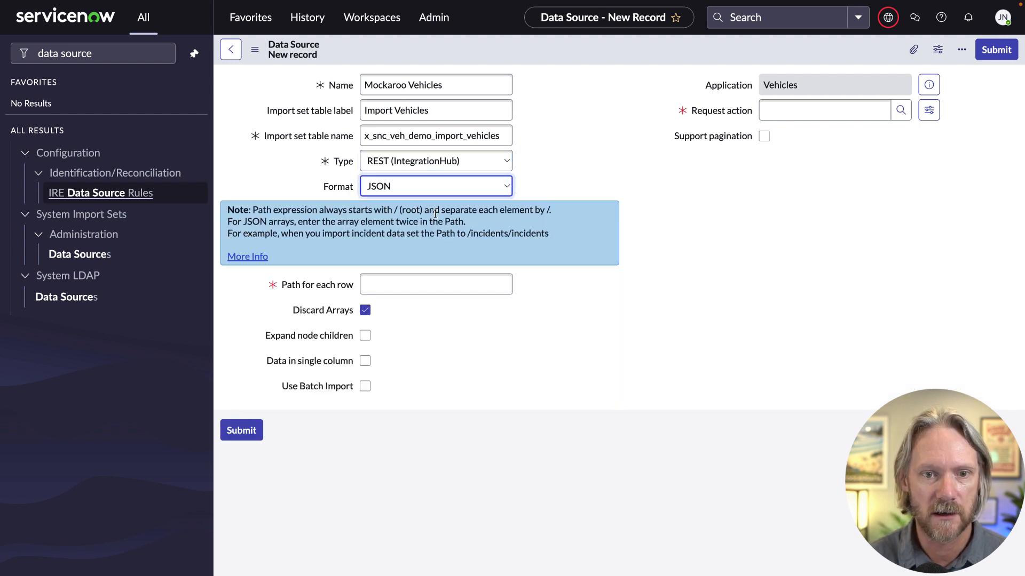
click(436, 284)
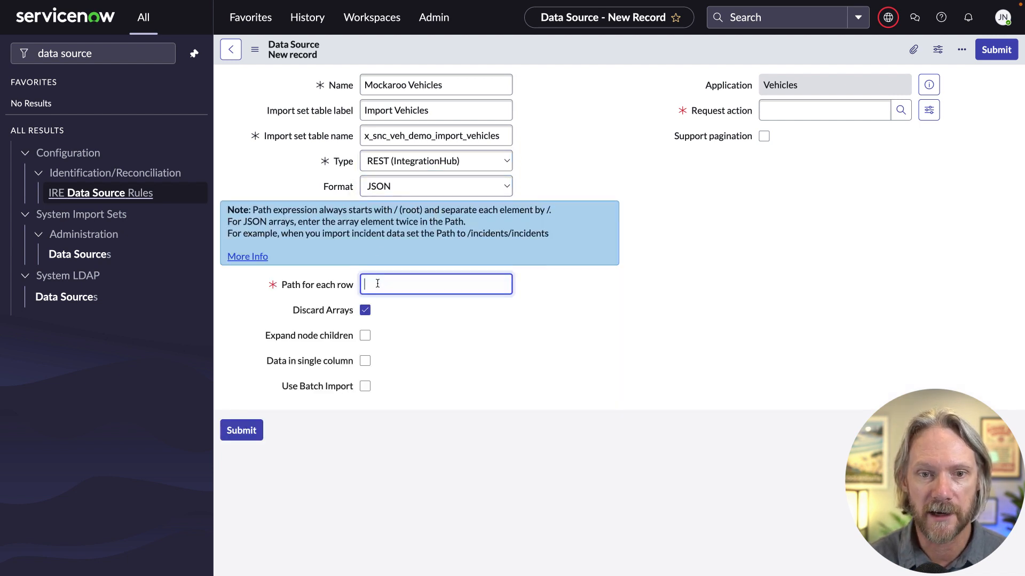
text(//)
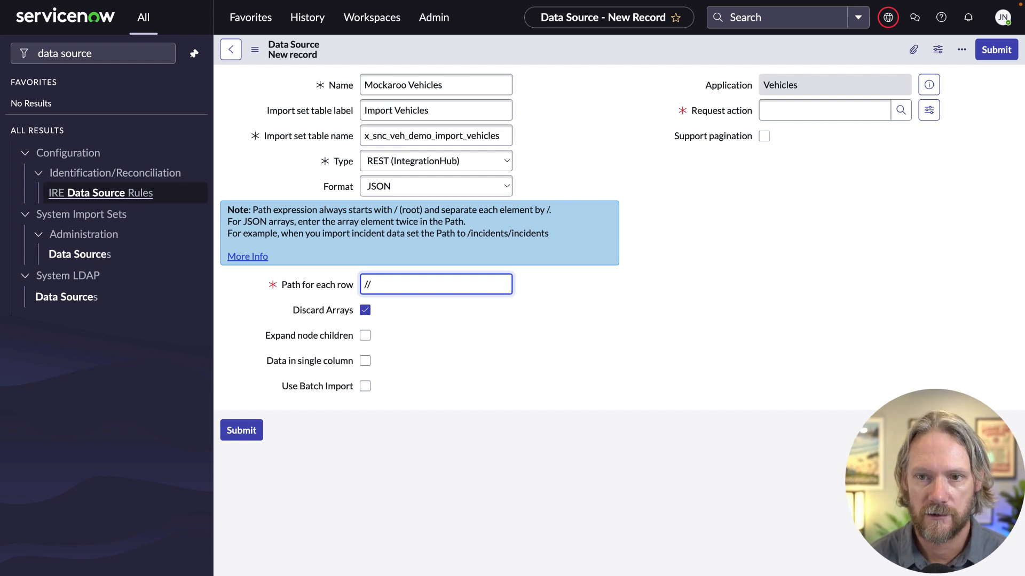
click(825, 110)
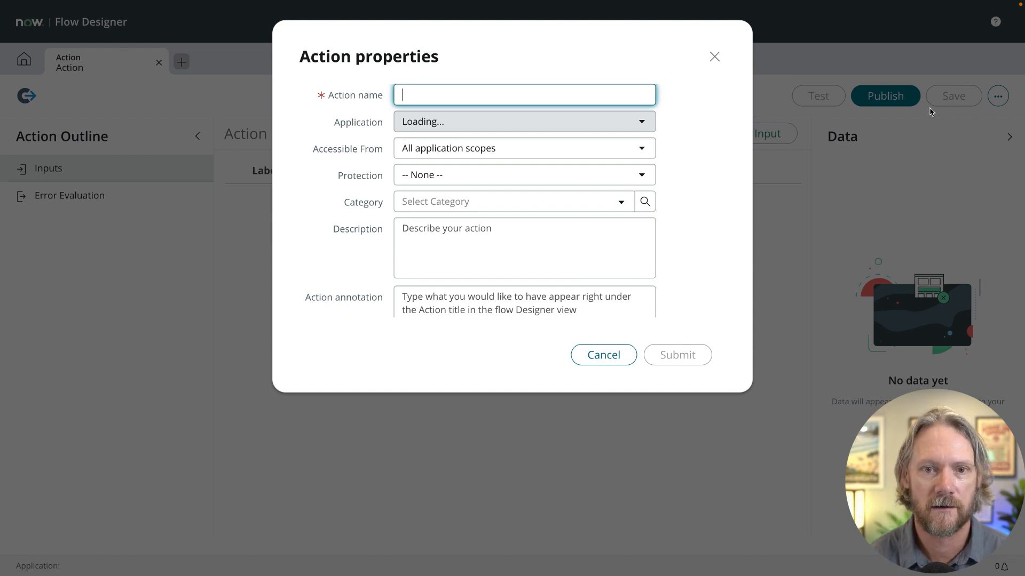
- Name the action GET Vehicles, describe it 'Get vehicles from Mockaroo.', and submit its properties
text(GET Vehi)
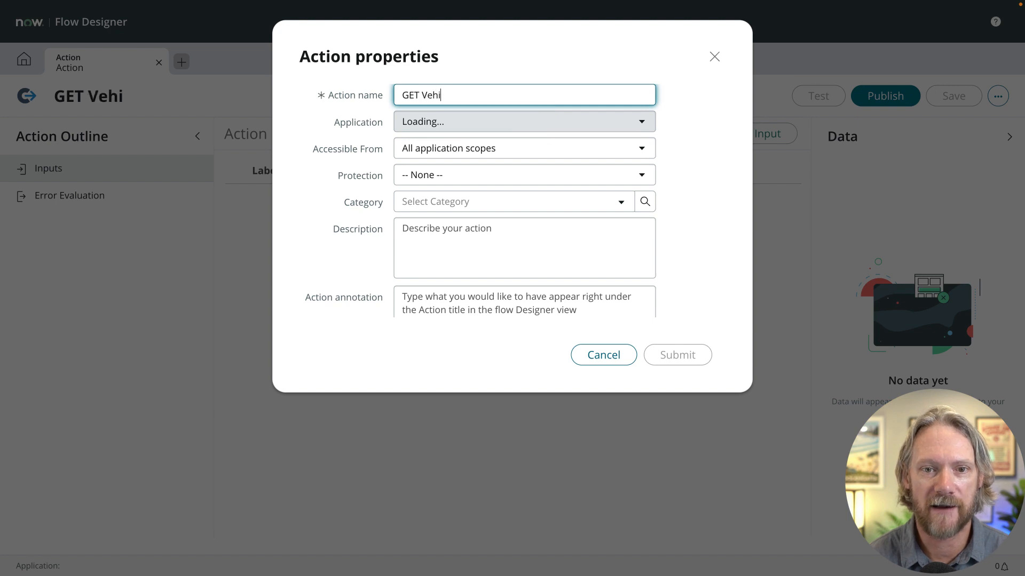
text(cles)
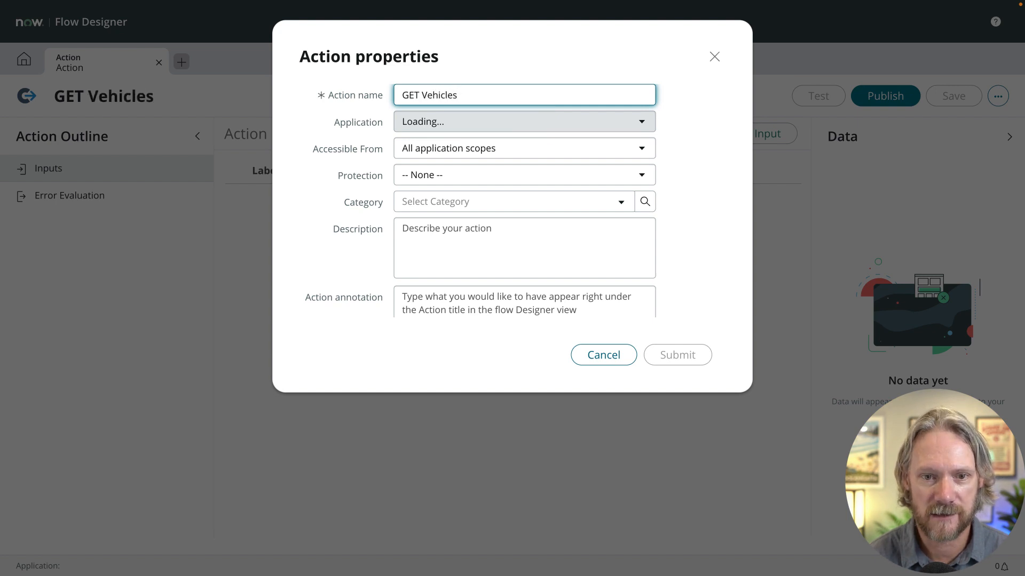
text(Get vehicles from M)
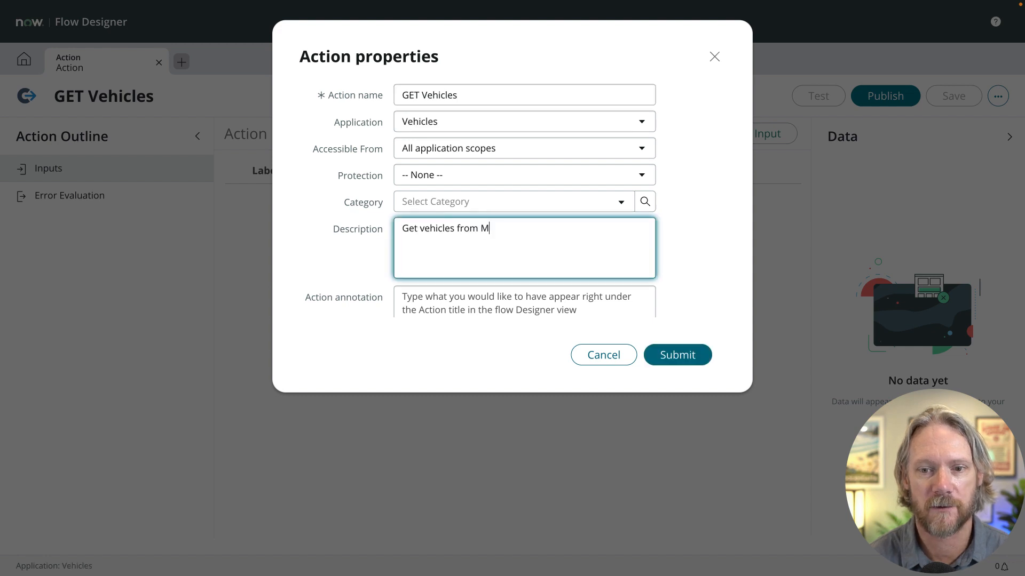
text(ockaroo.)
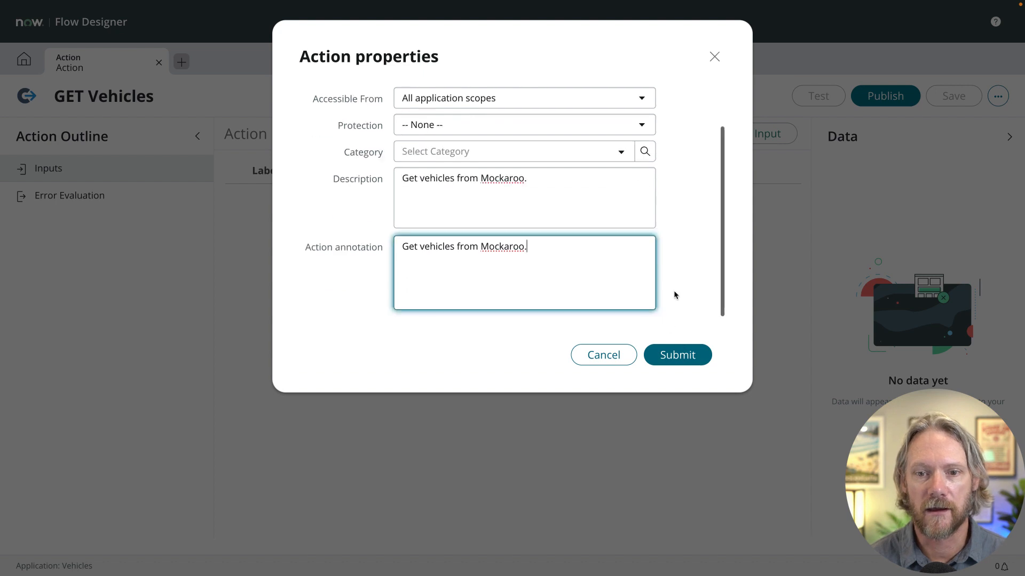
click(677, 354)
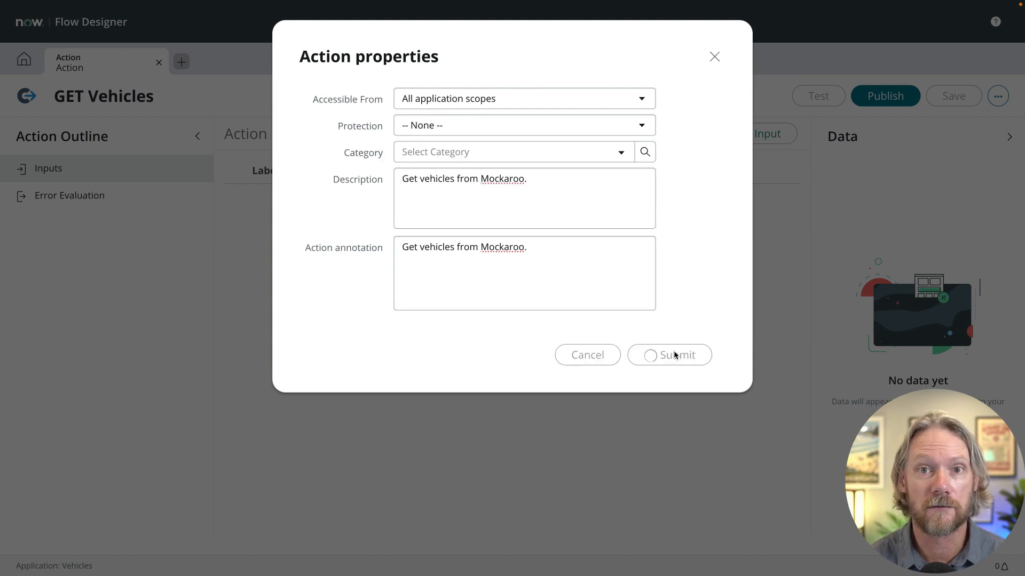
click(668, 355)
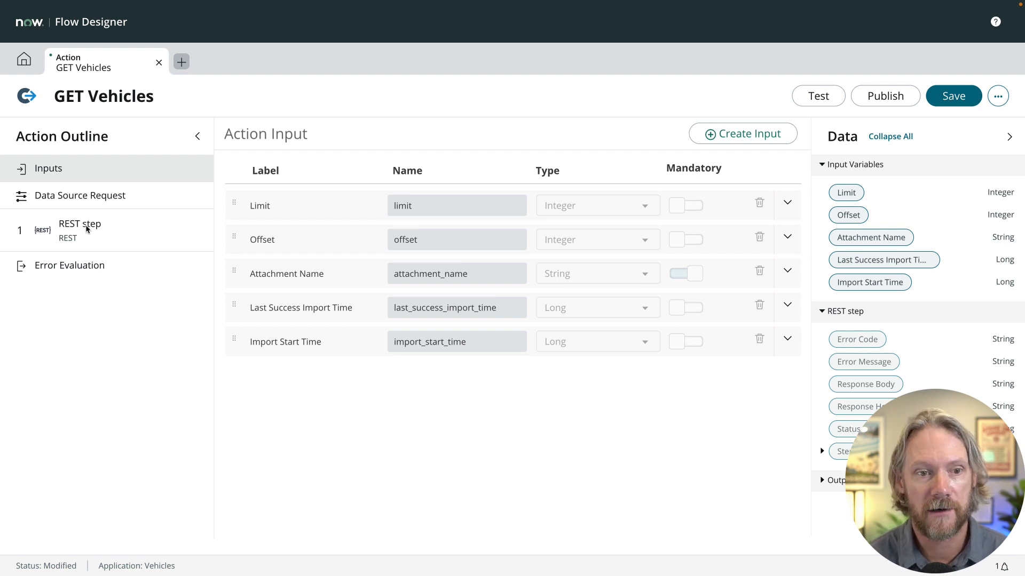
click(80, 223)
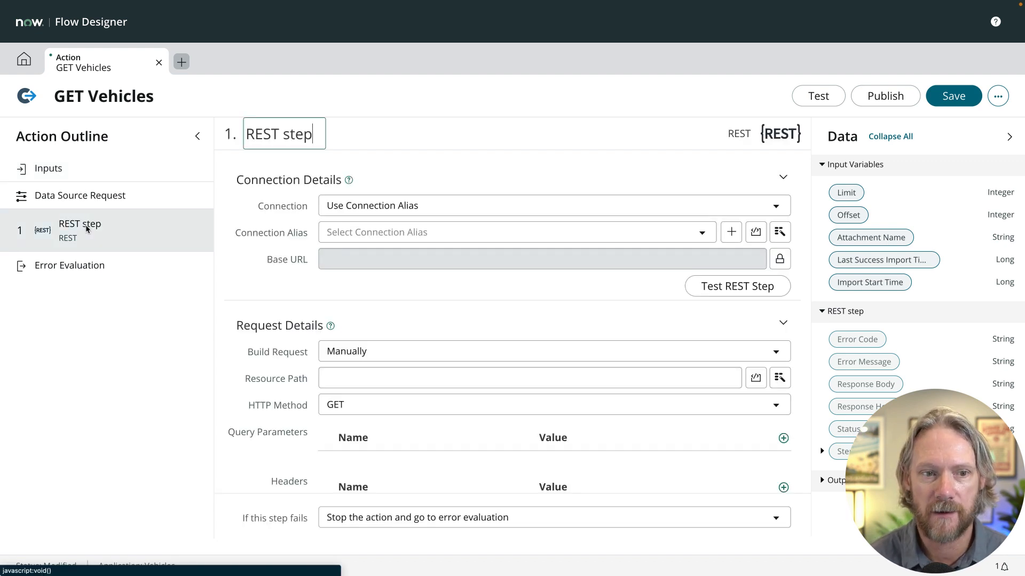
double_click(280, 135)
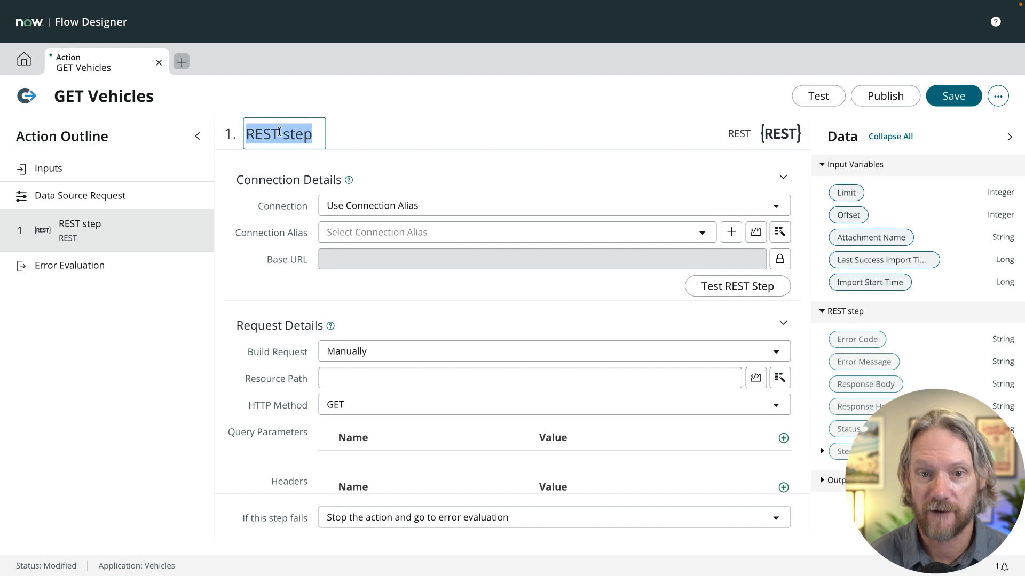
text(GET Ma)
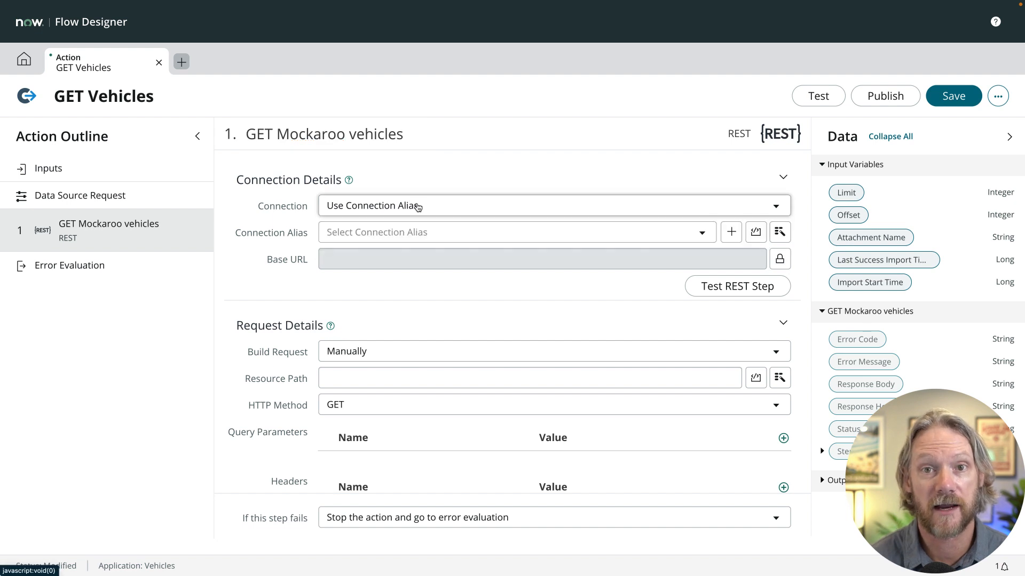
click(517, 232)
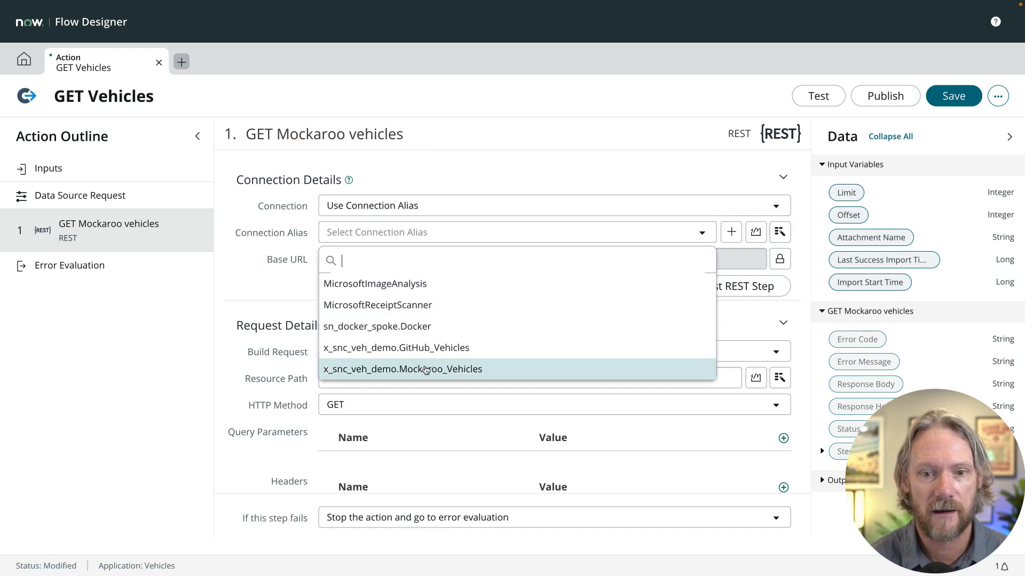
click(403, 369)
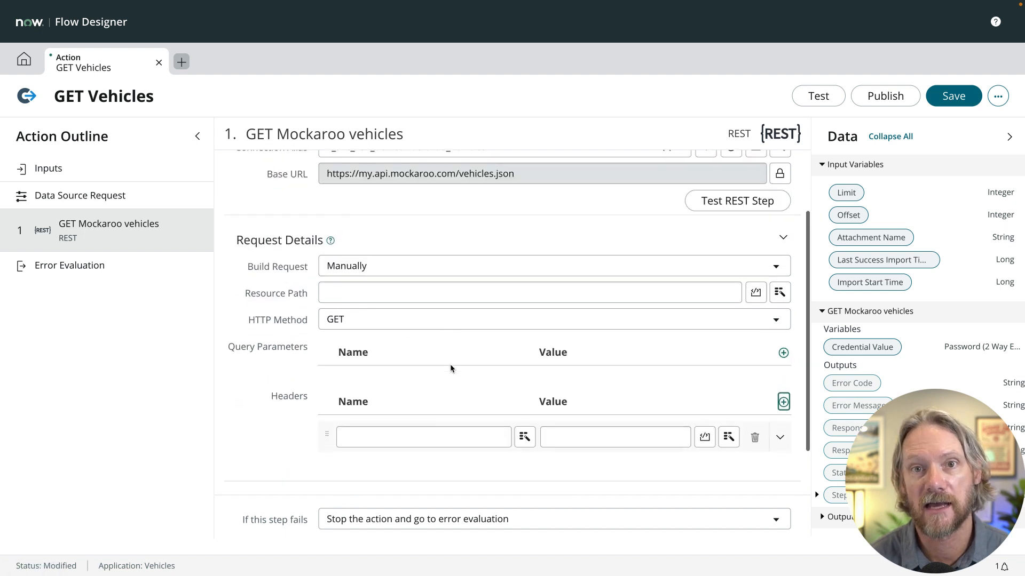
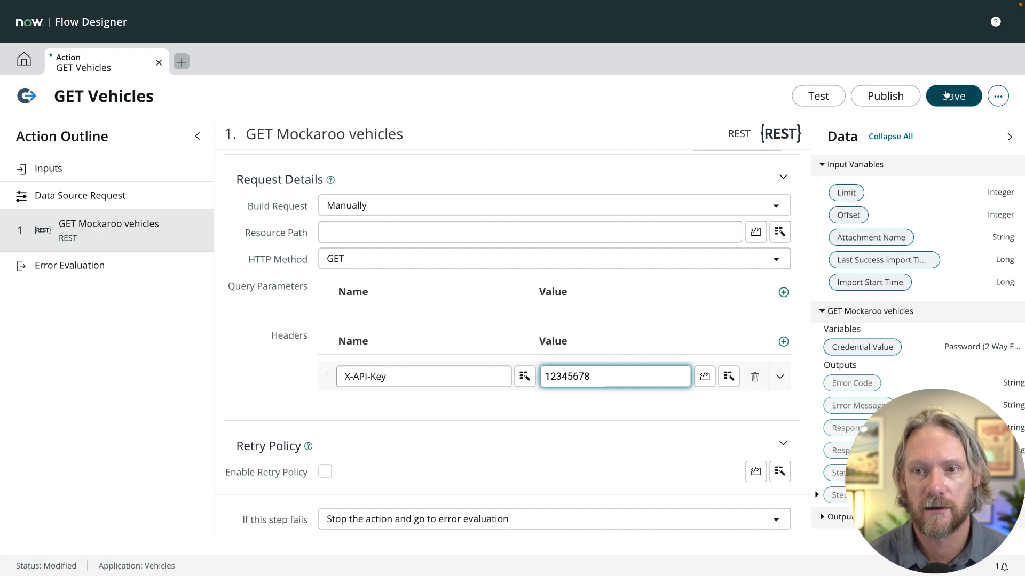
click(954, 95)
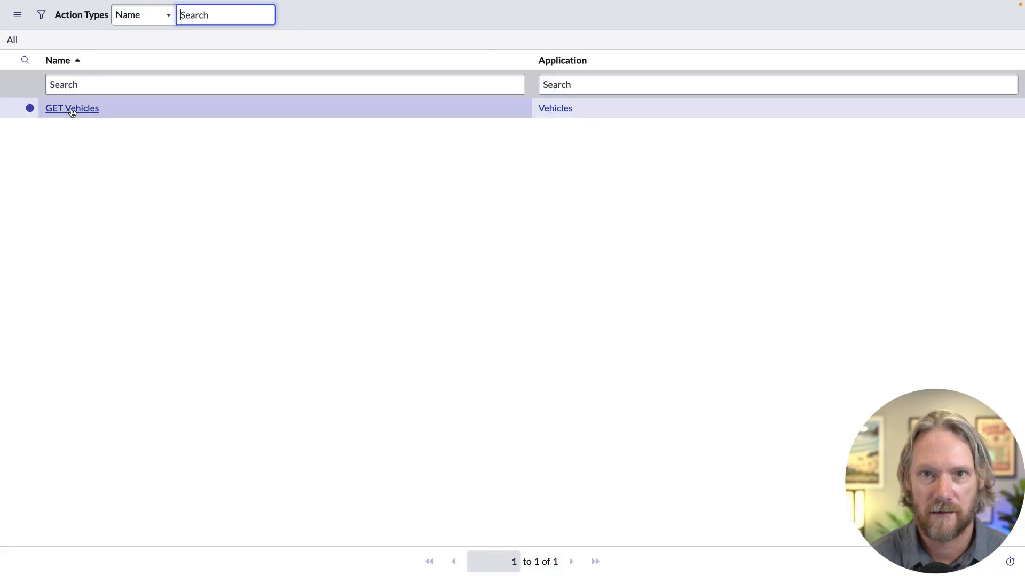
- Save the Mockaroo Vehicles data source with GET Vehicles as its request action
click(72, 109)
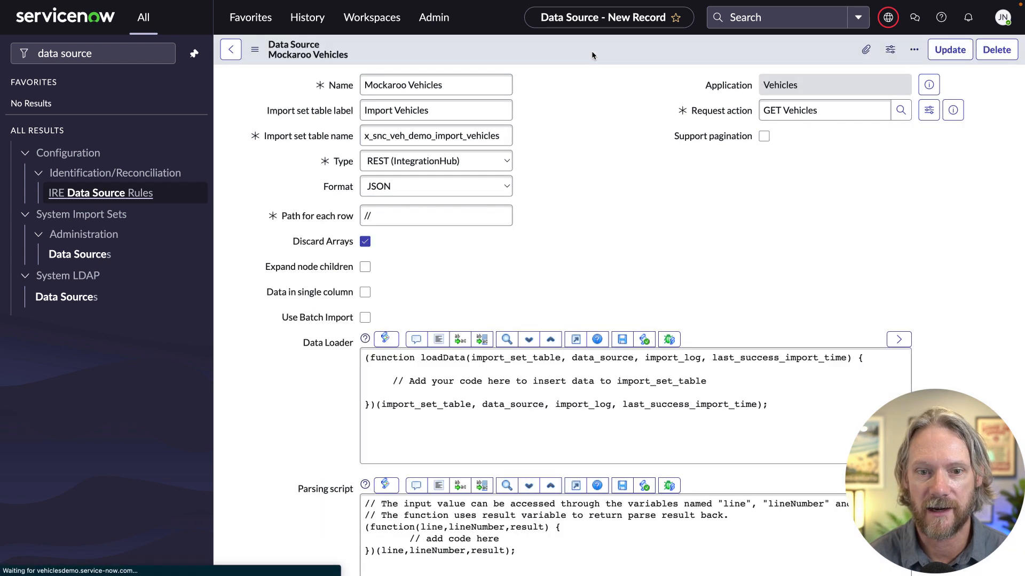
click(949, 50)
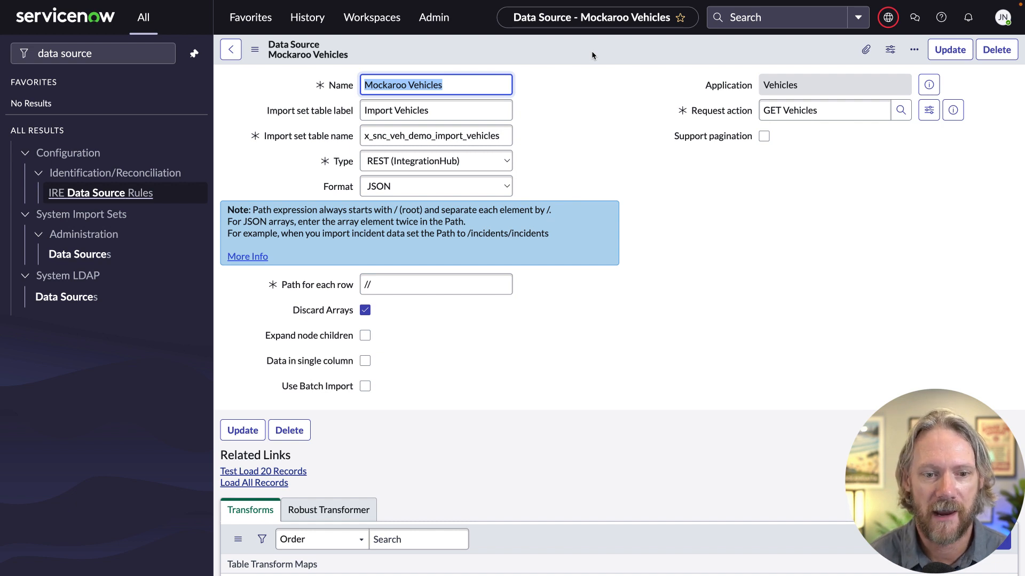
- Run a test load of 20 records from the new data source
click(262, 471)
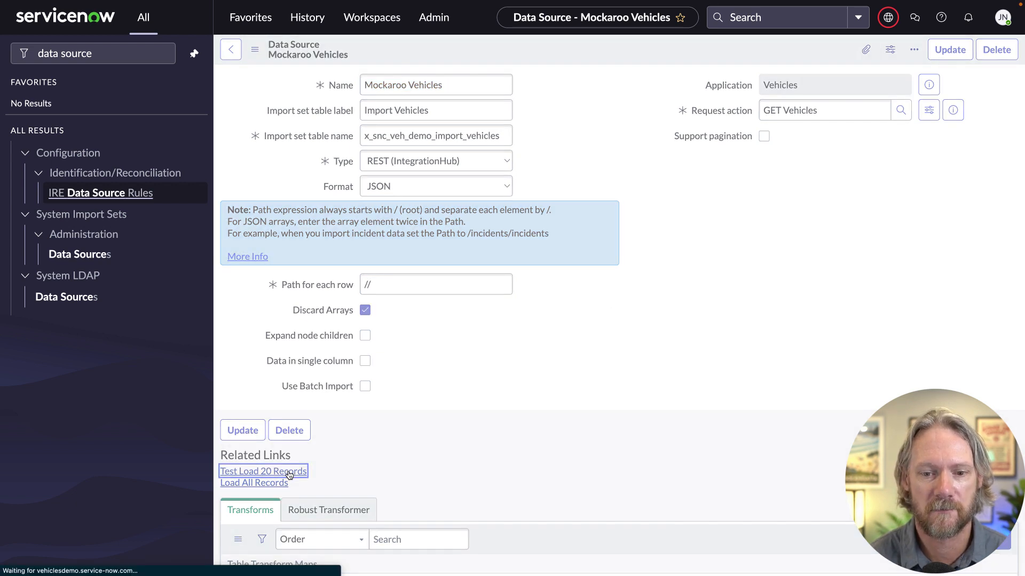
click(263, 470)
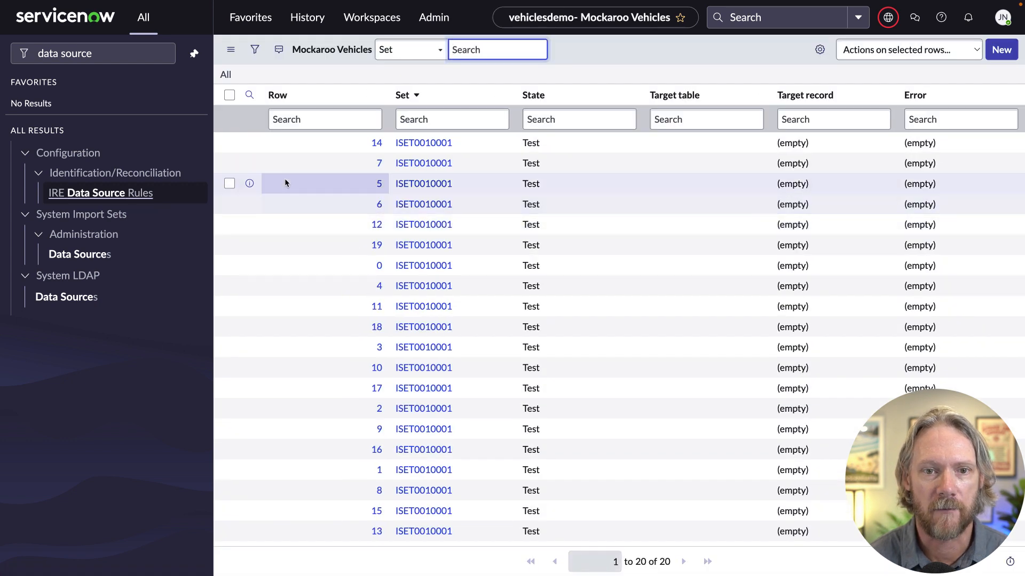
- View imported row 14, the 2009 Mercedes-Benz CLK-Class from Pirapora, Brazil
click(376, 142)
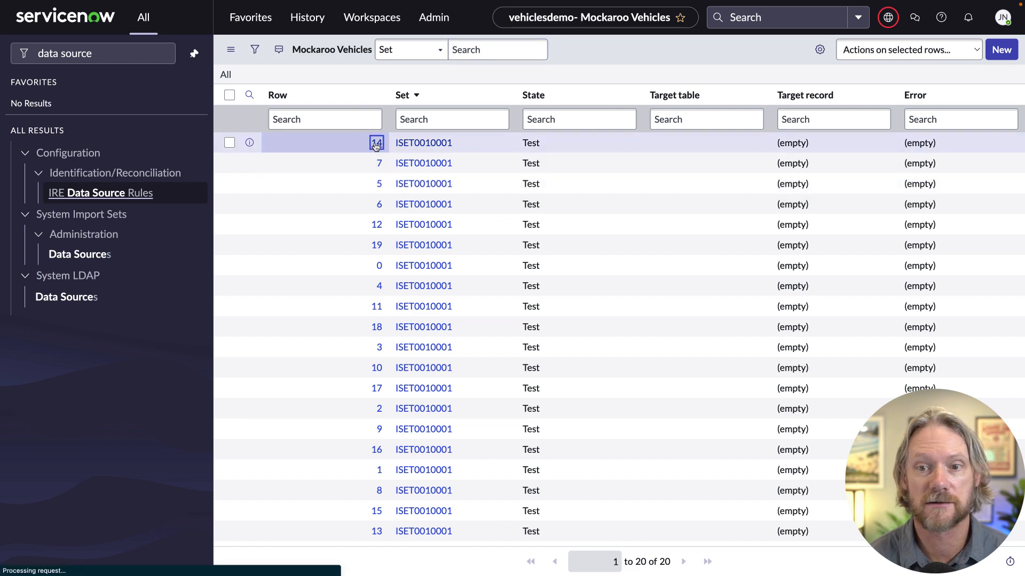
click(377, 142)
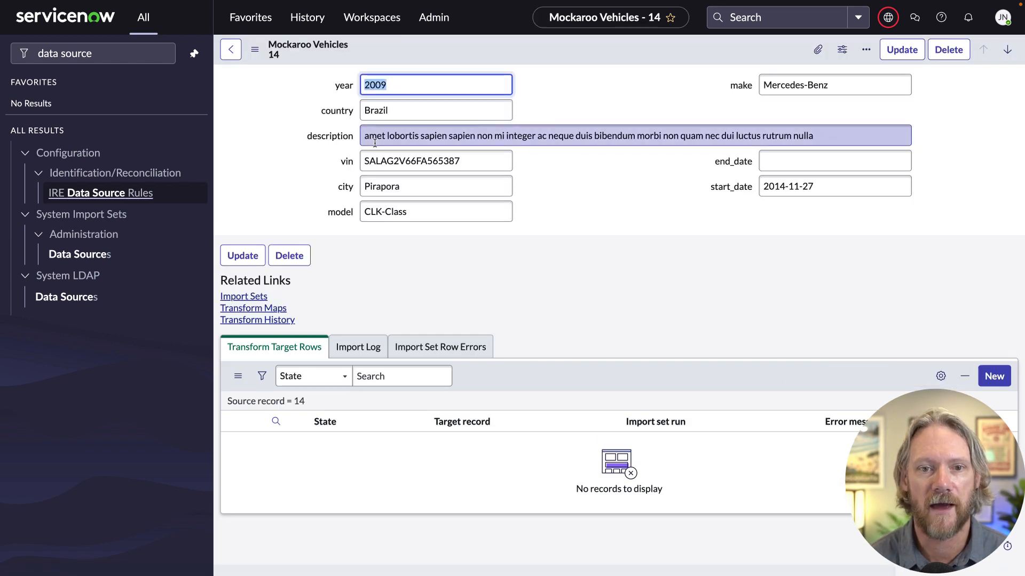
click(435, 185)
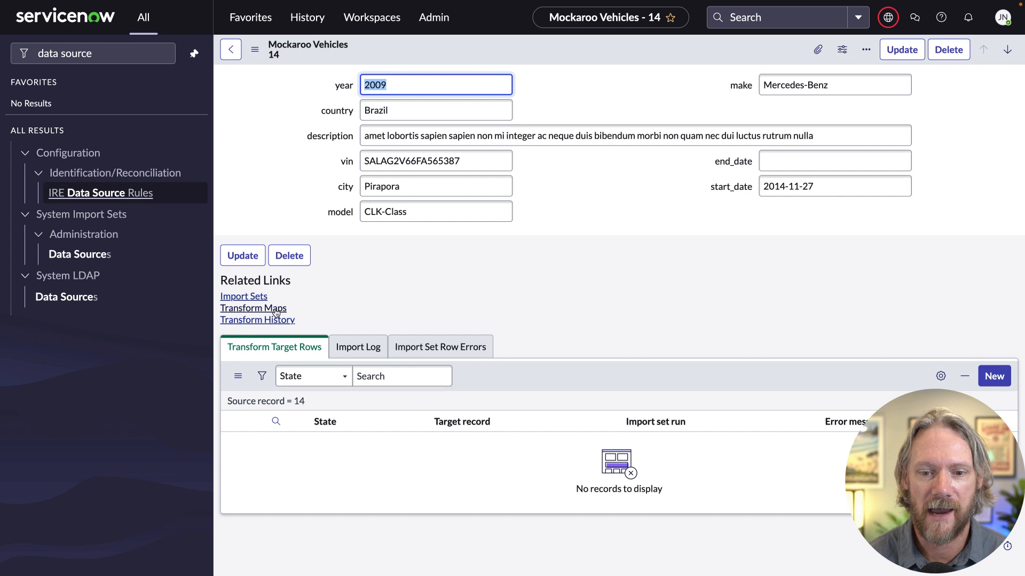
- Create the Transform Vehicles map to the Vehicle table and auto-map its nine matching fields
click(254, 307)
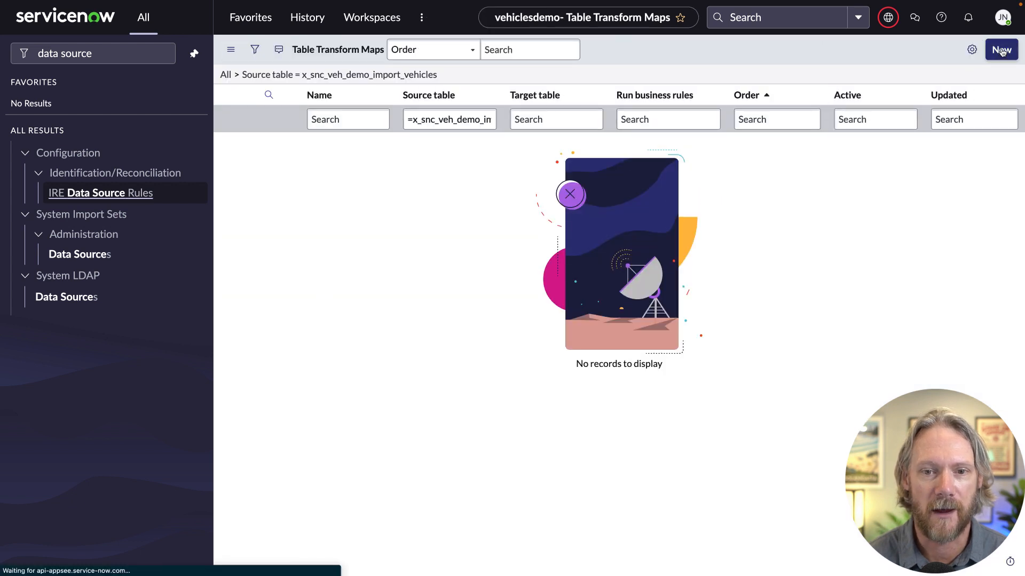
click(1000, 50)
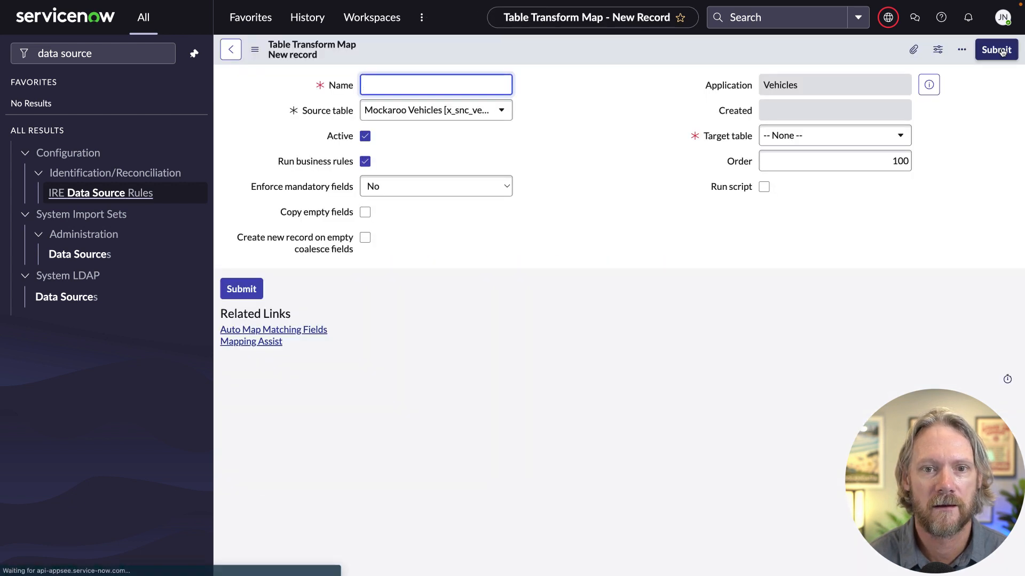
text(Transform Vehicles)
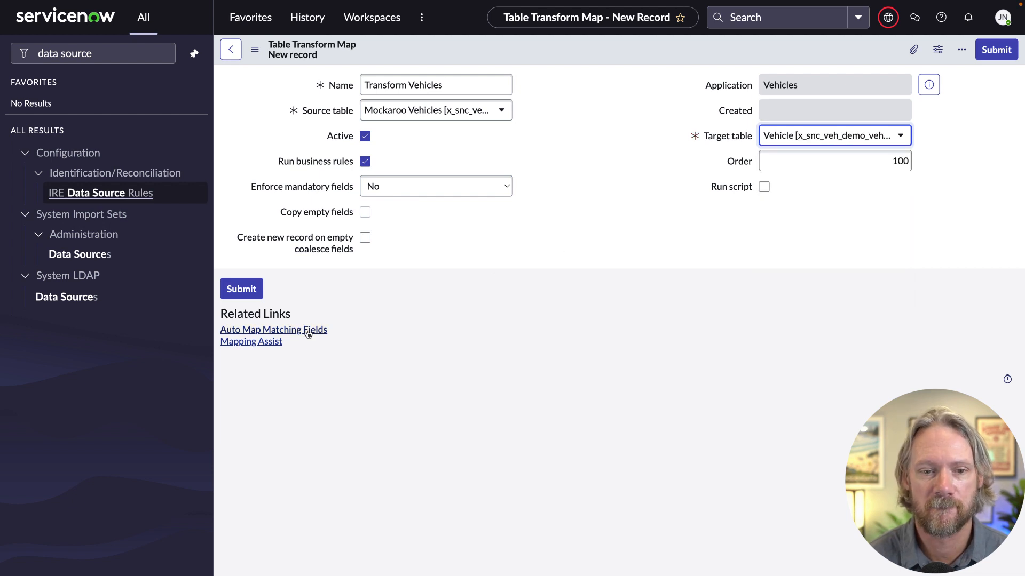
click(273, 330)
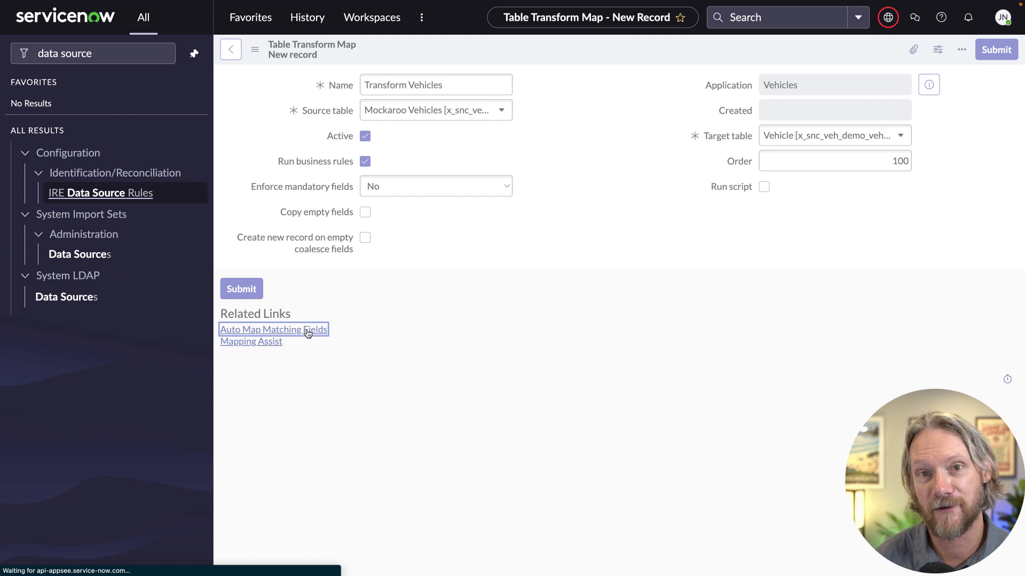
click(274, 330)
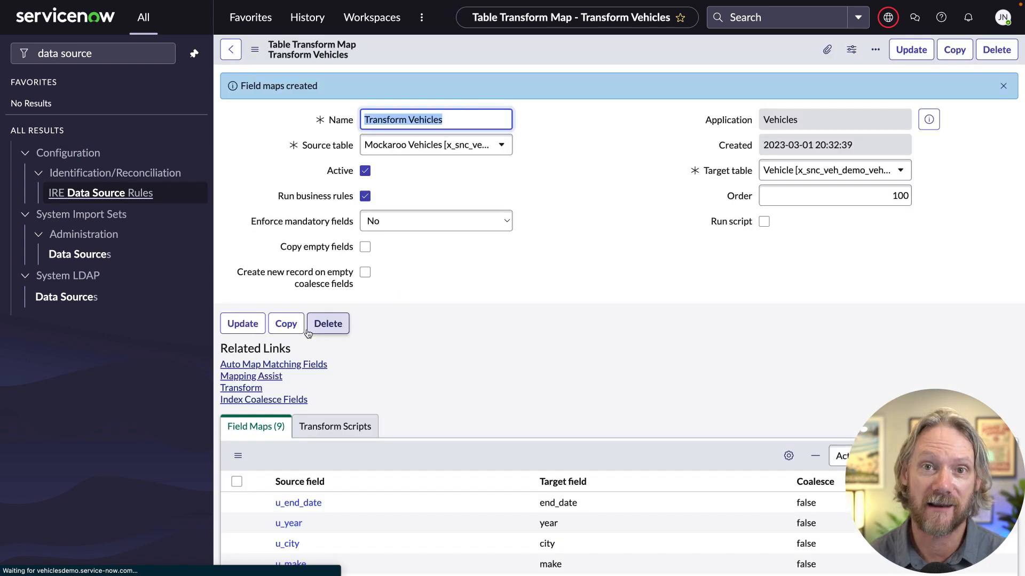
- Make vin the coalesce field and dismiss the unindexed-coalesce warning
scroll(down, 3)
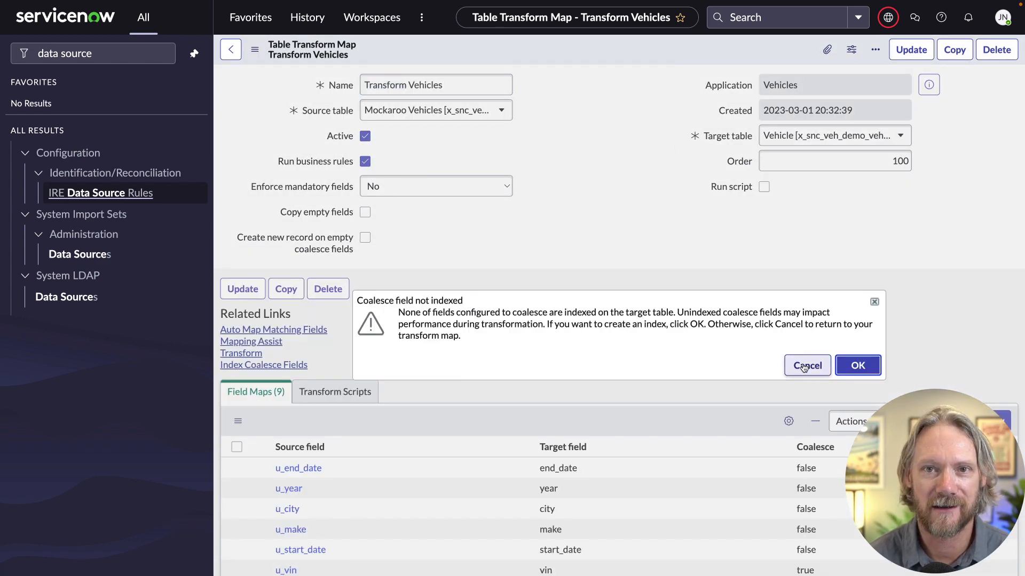
click(807, 365)
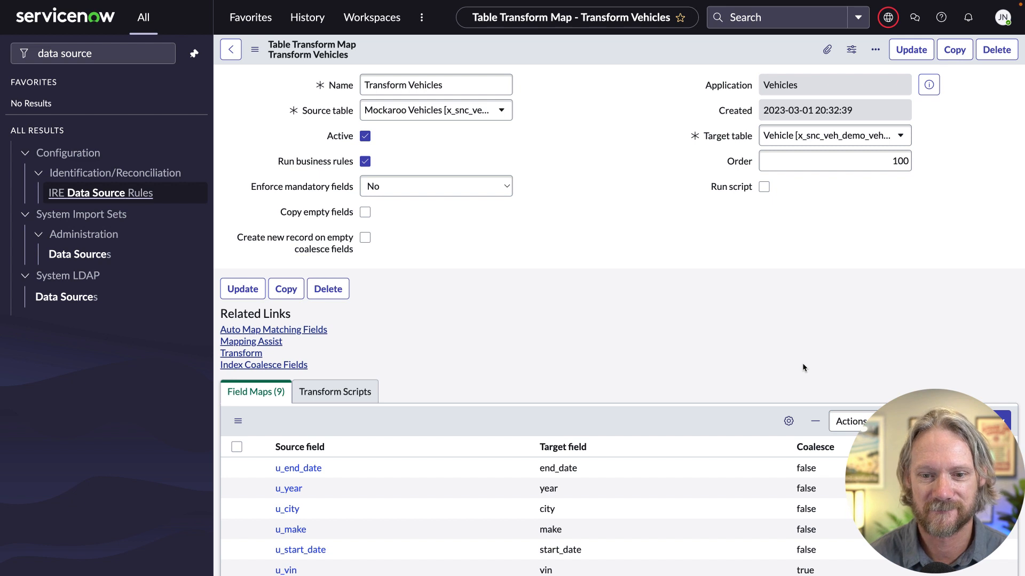
text(import set)
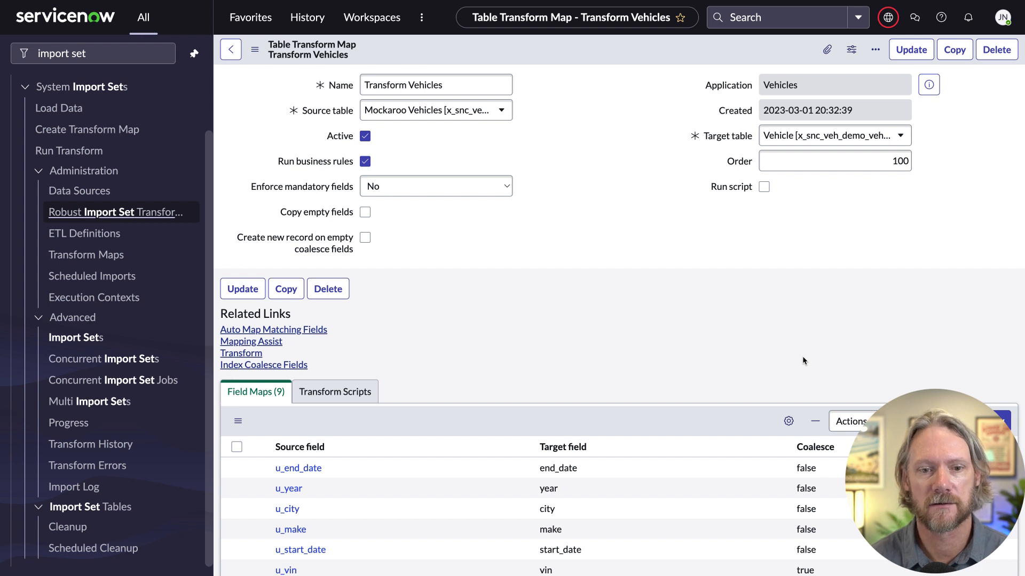
scroll(down, 3)
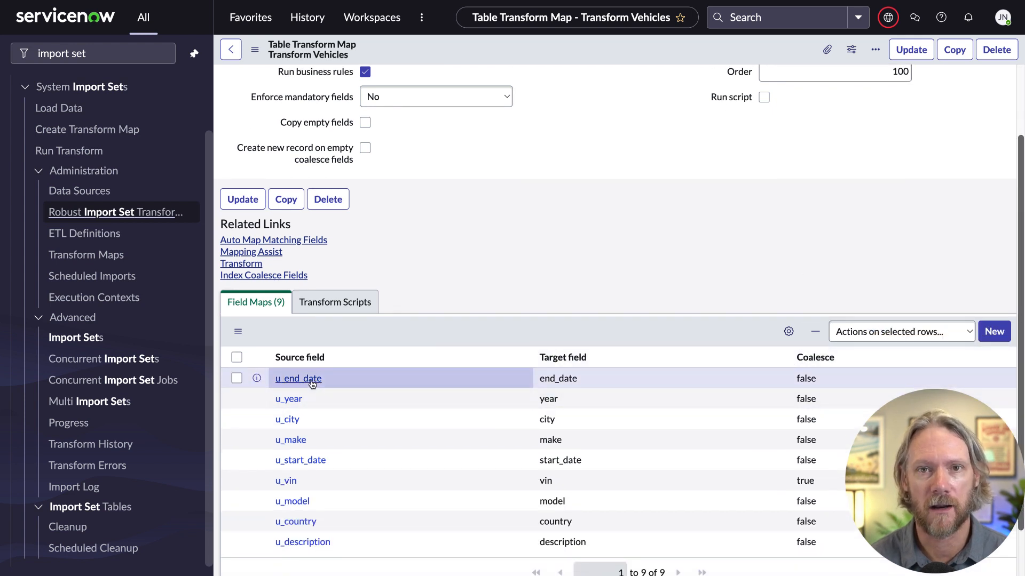
click(298, 378)
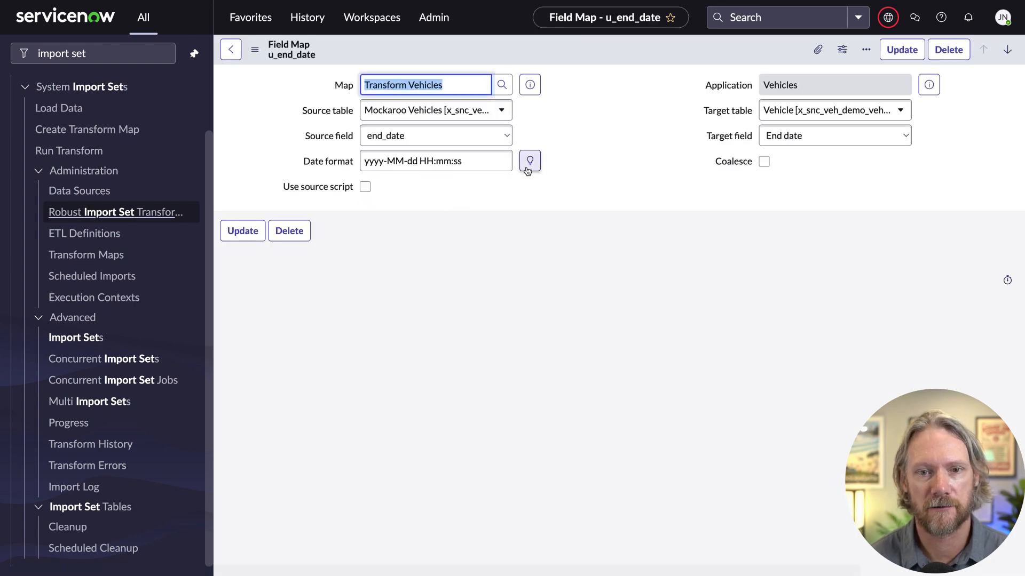
click(529, 161)
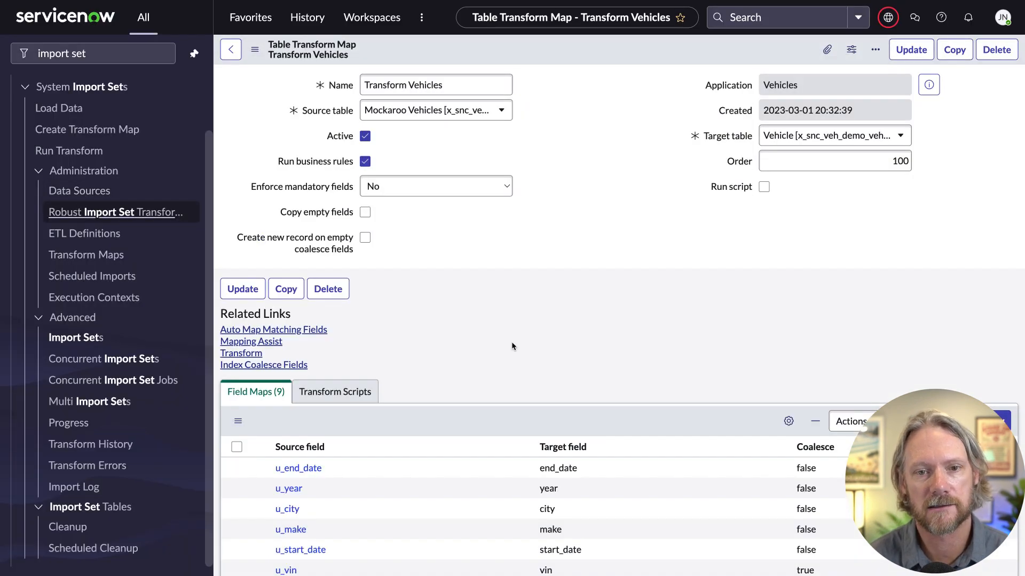
click(300, 549)
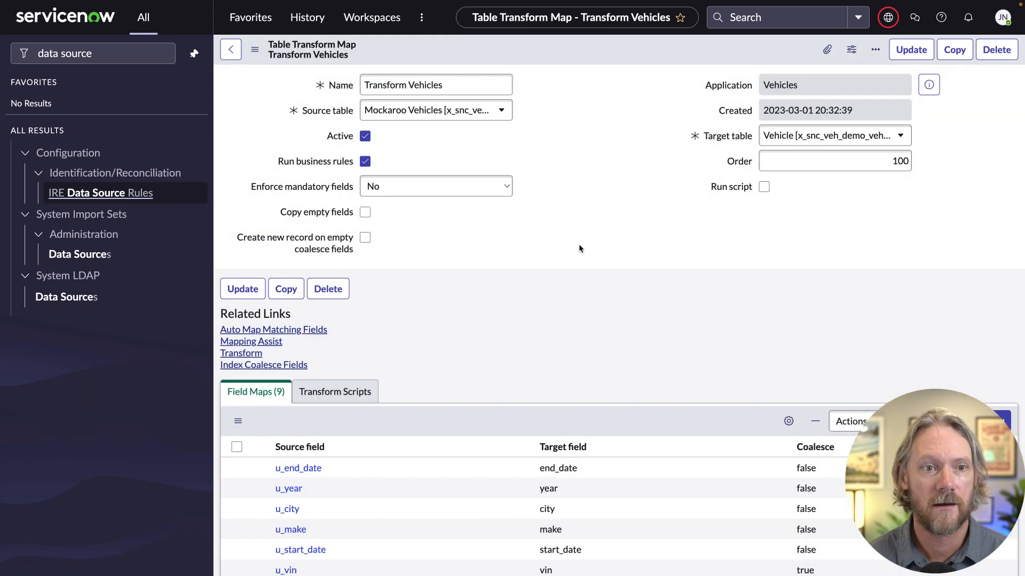
- Start a new scheduled data import from Scheduled Imports
text(scheduled i)
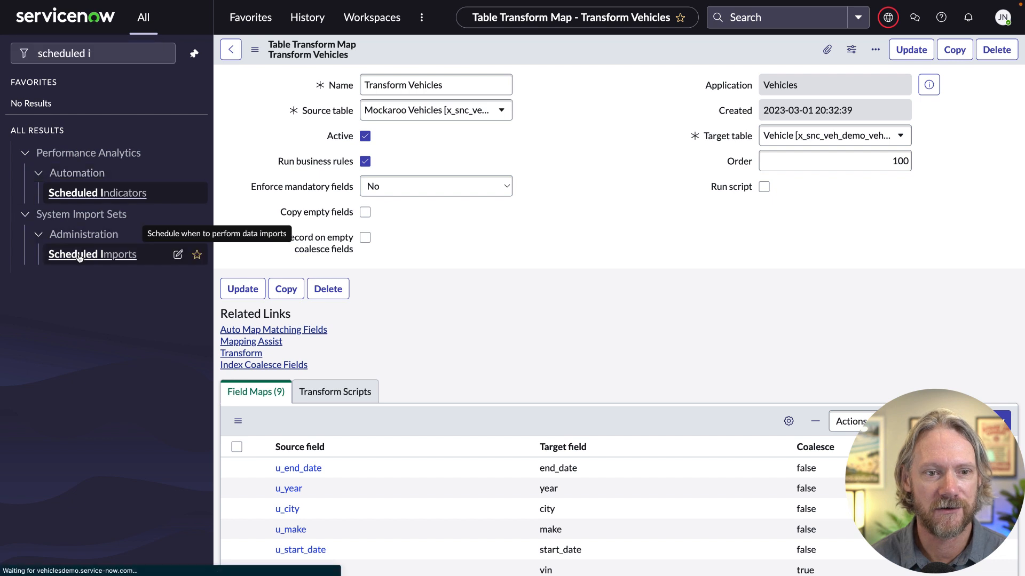
click(92, 254)
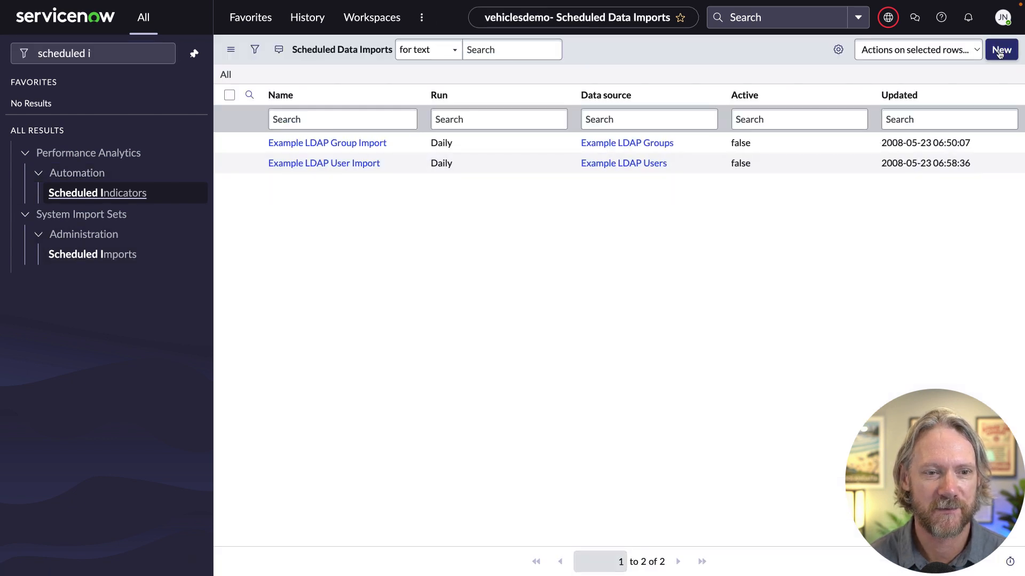
click(1000, 50)
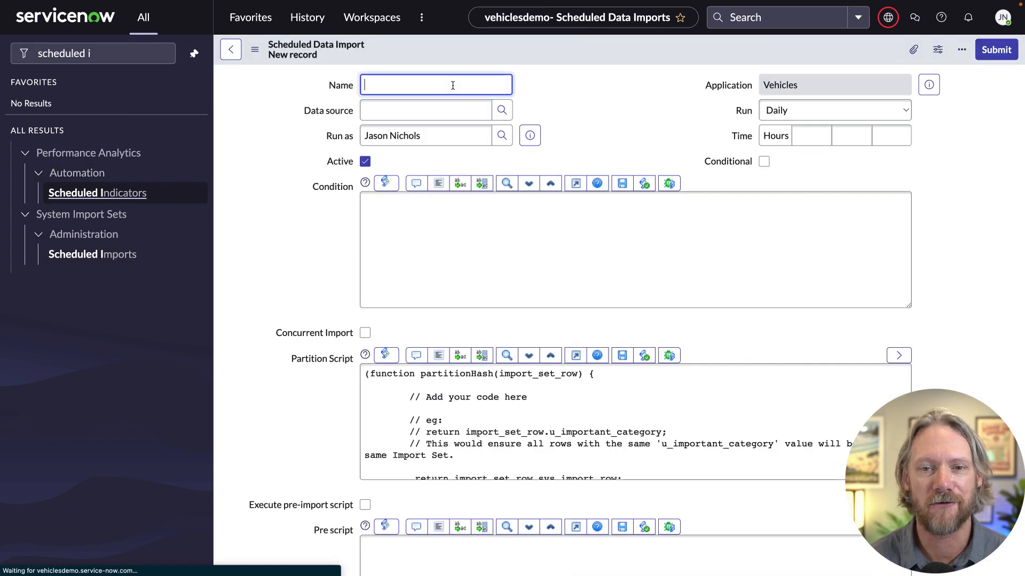
- Name it Import Vehicles and choose Mockaroo Vehicles as its data source
text(Import Vehicl)
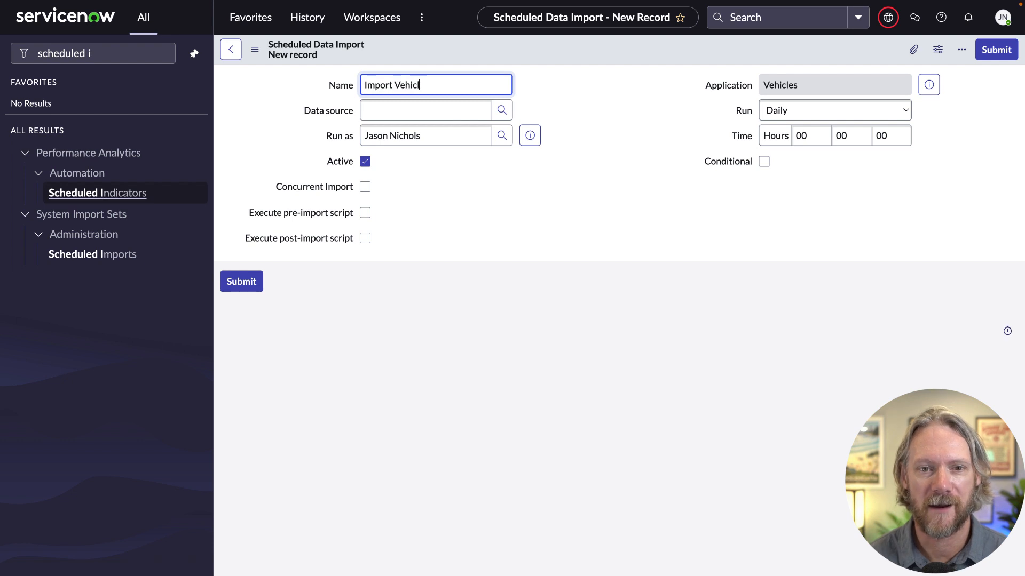
text(es)
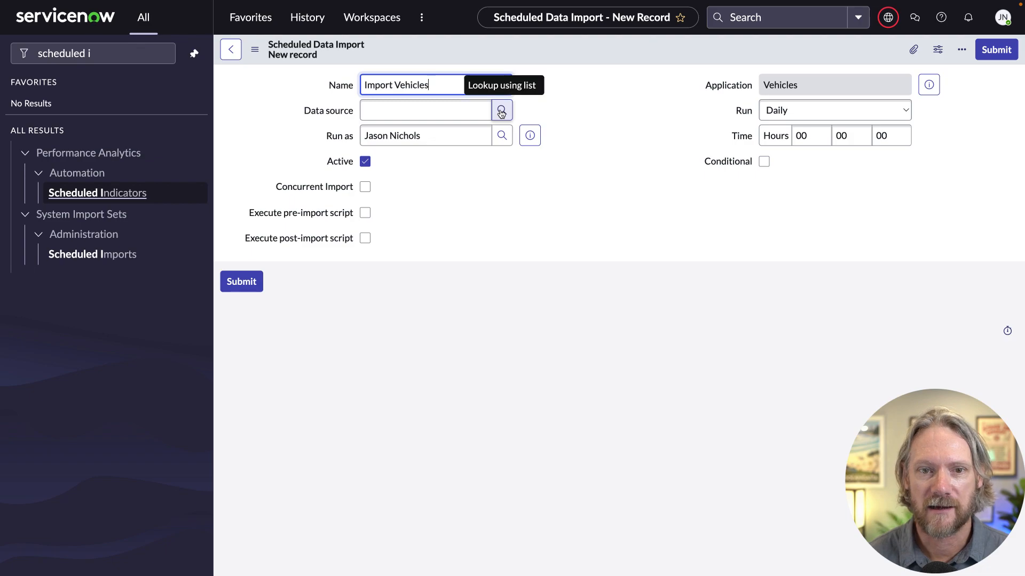
click(502, 110)
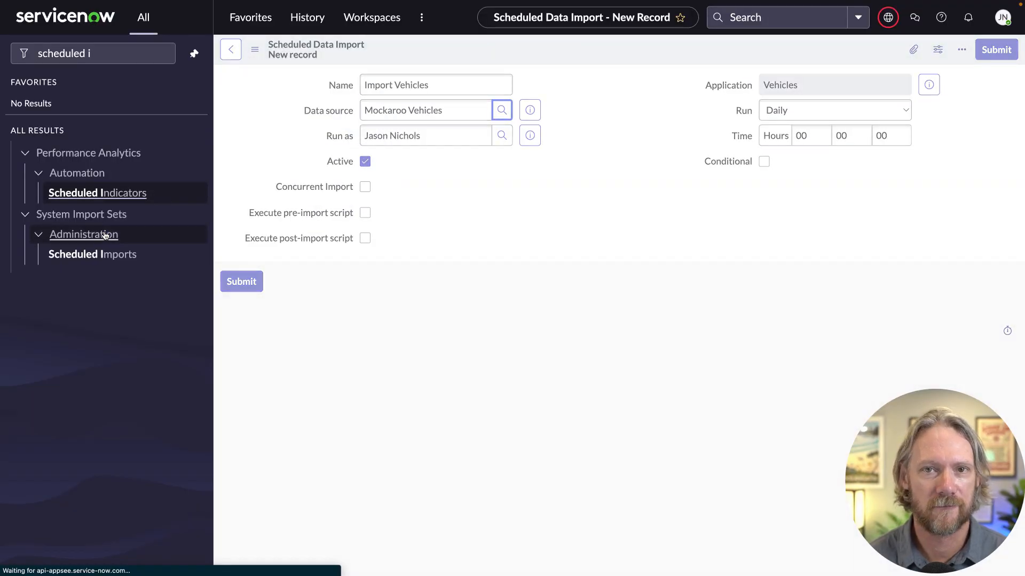
- Submit the Import Vehicles schedule and view the still-empty Vehicles list
click(241, 281)
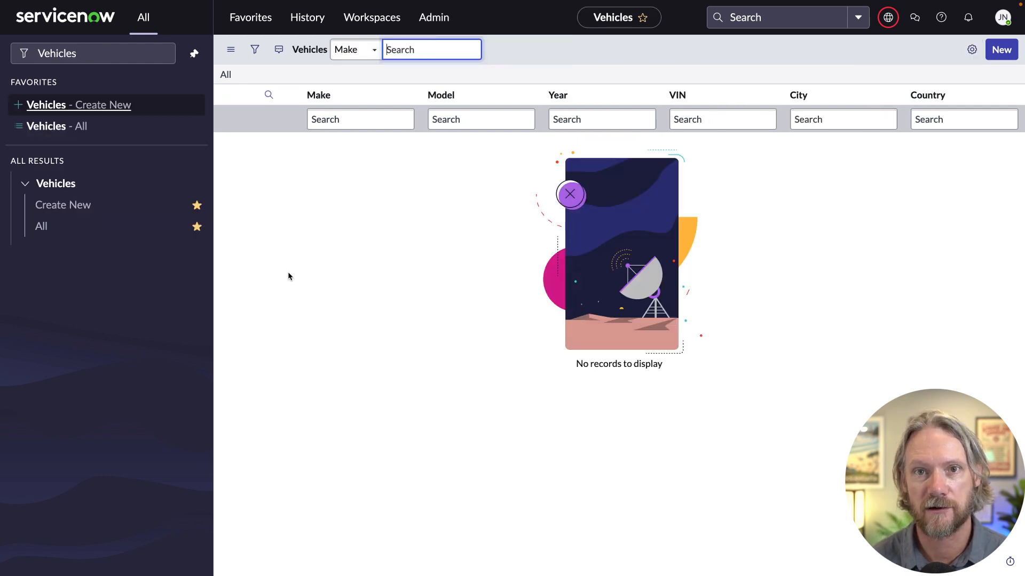
- Refresh to show the 100 imported vehicles and open the Nissan Xterra showing Year 2,005
click(225, 75)
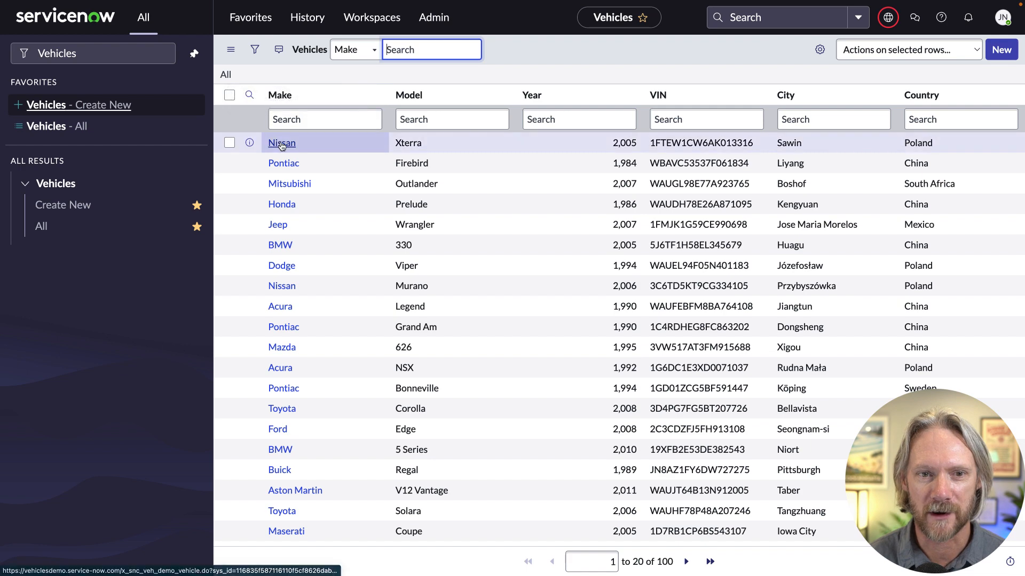
click(281, 142)
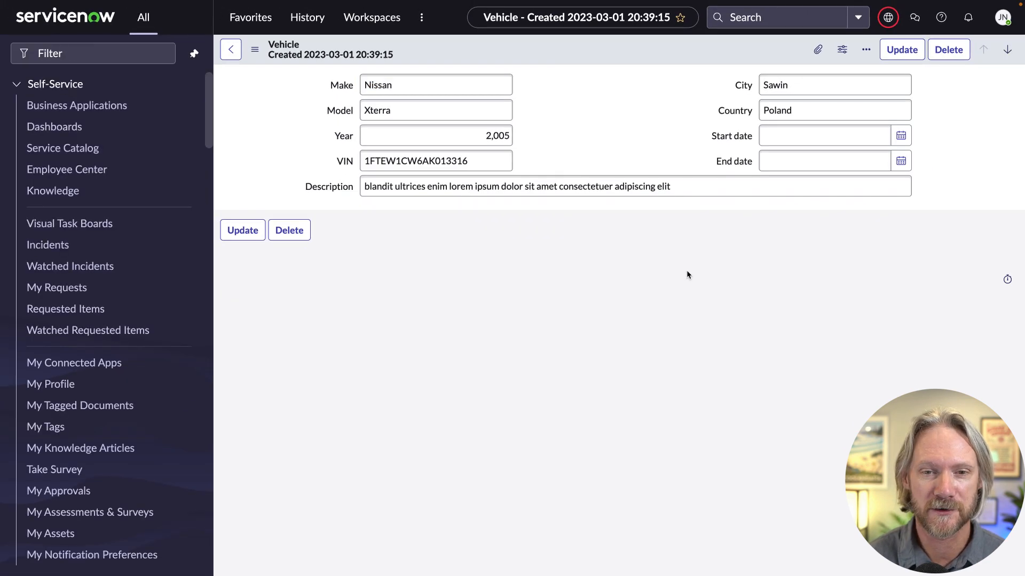
- Give the Year field a Format attribute of none so the Xterra shows Year 2005
triple_click(436, 136)
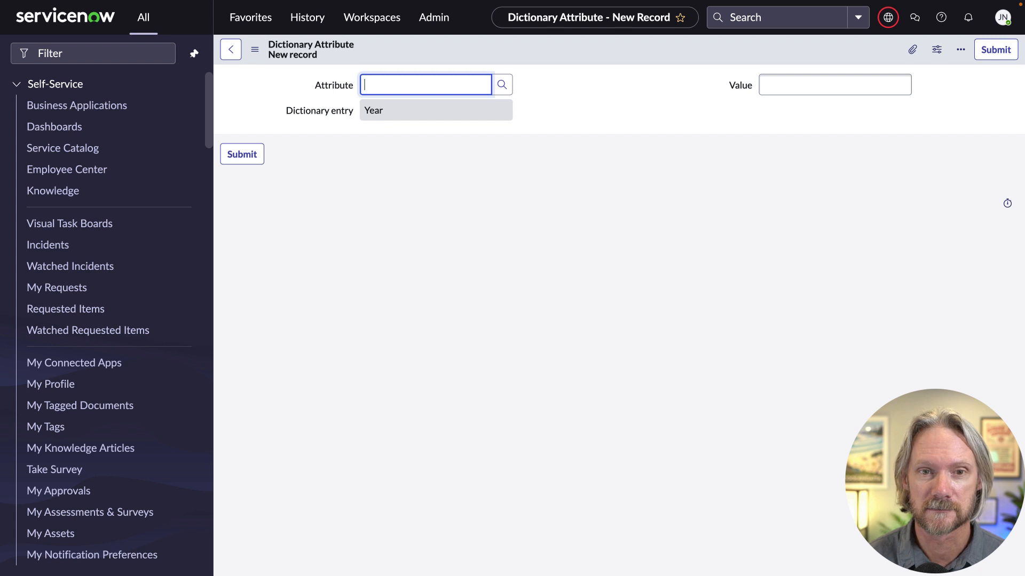
click(425, 84)
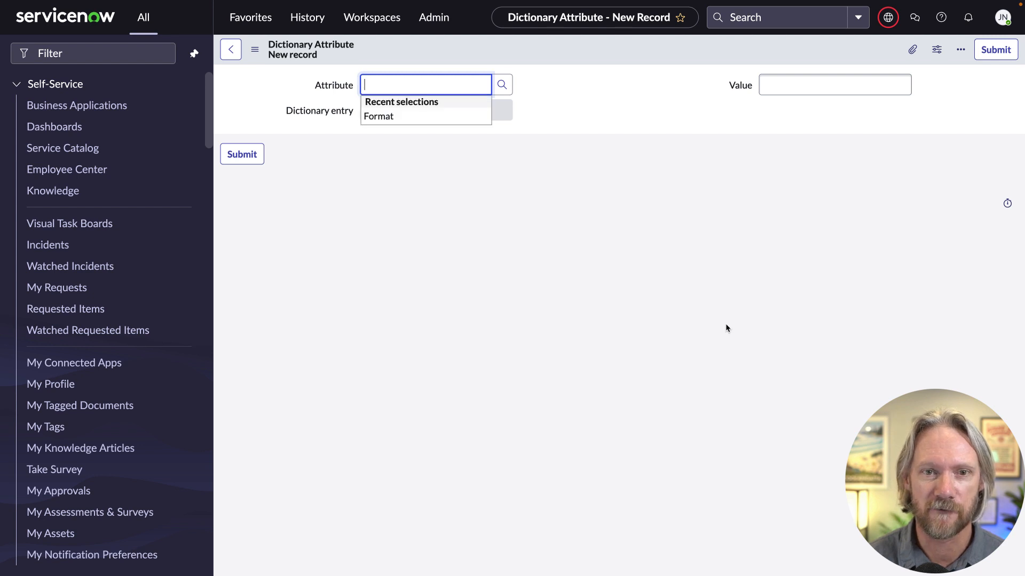
click(378, 116)
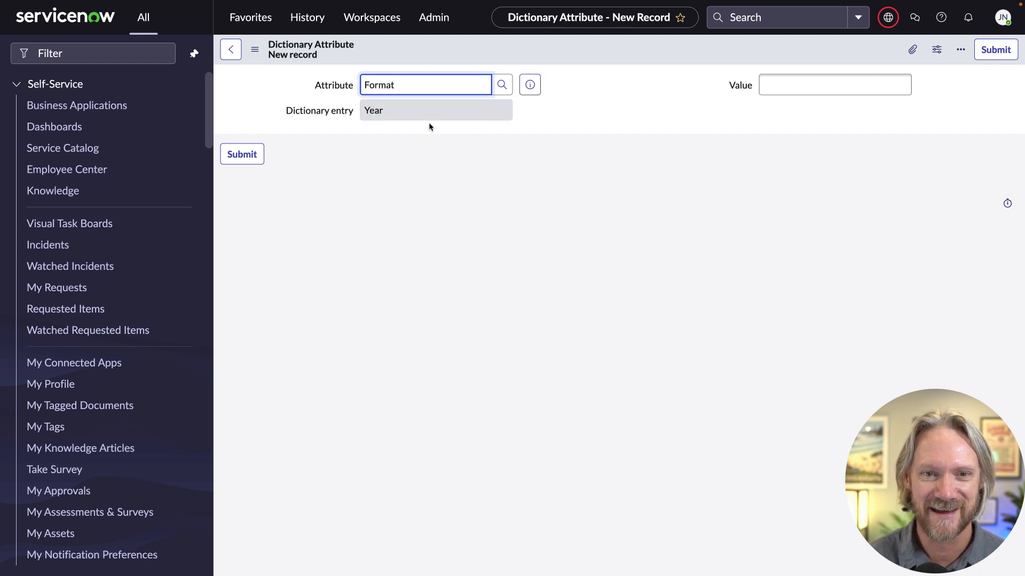
text(none)
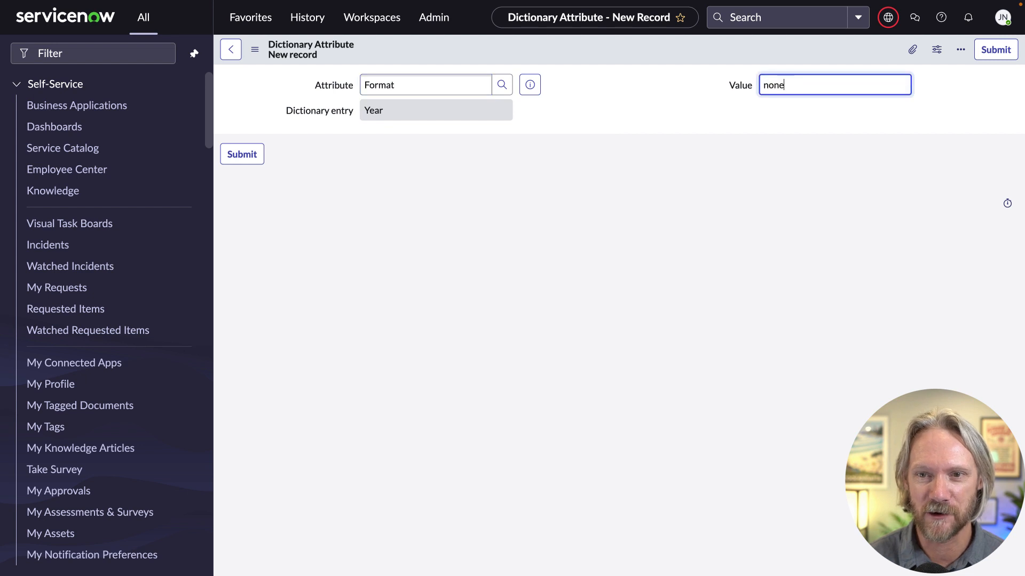
click(995, 50)
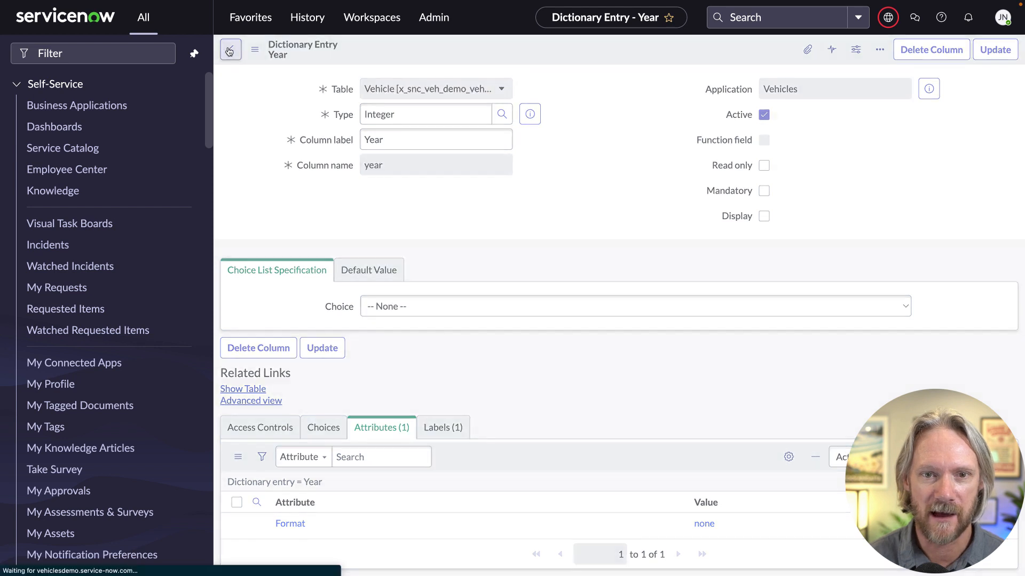
click(230, 49)
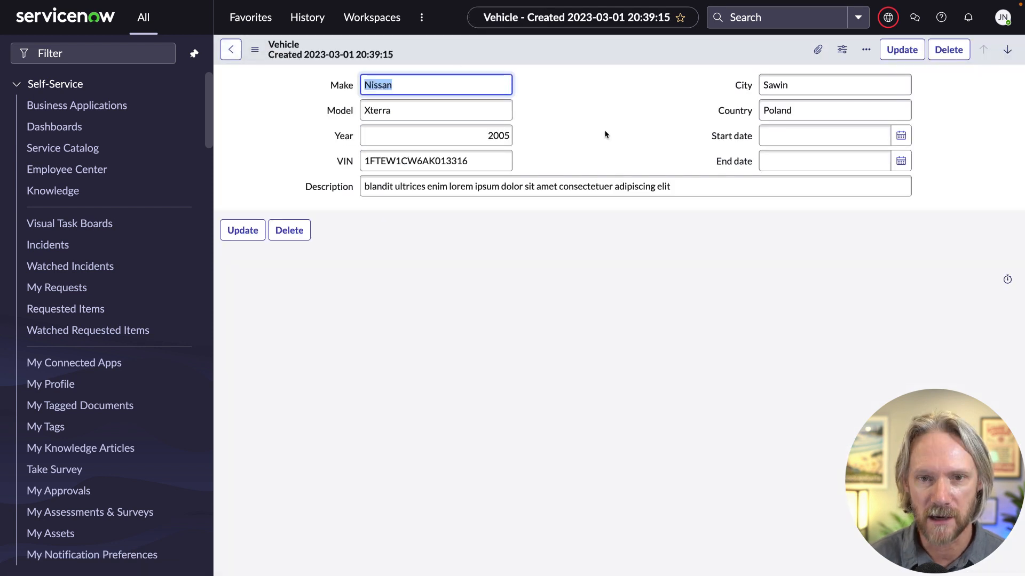